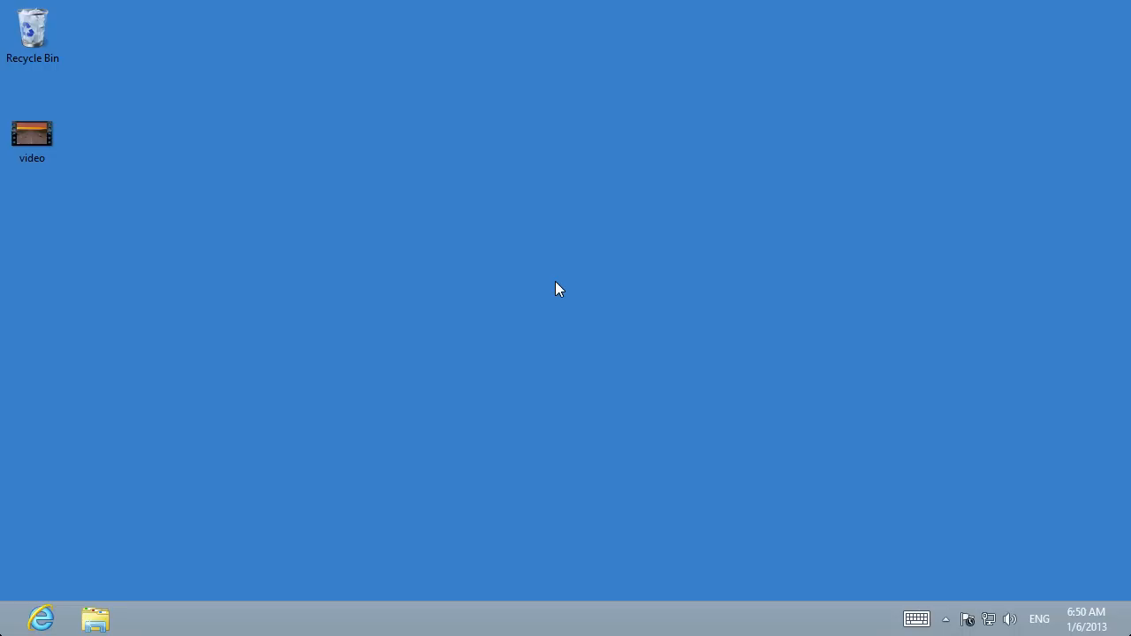
mouse_move(120, 572)
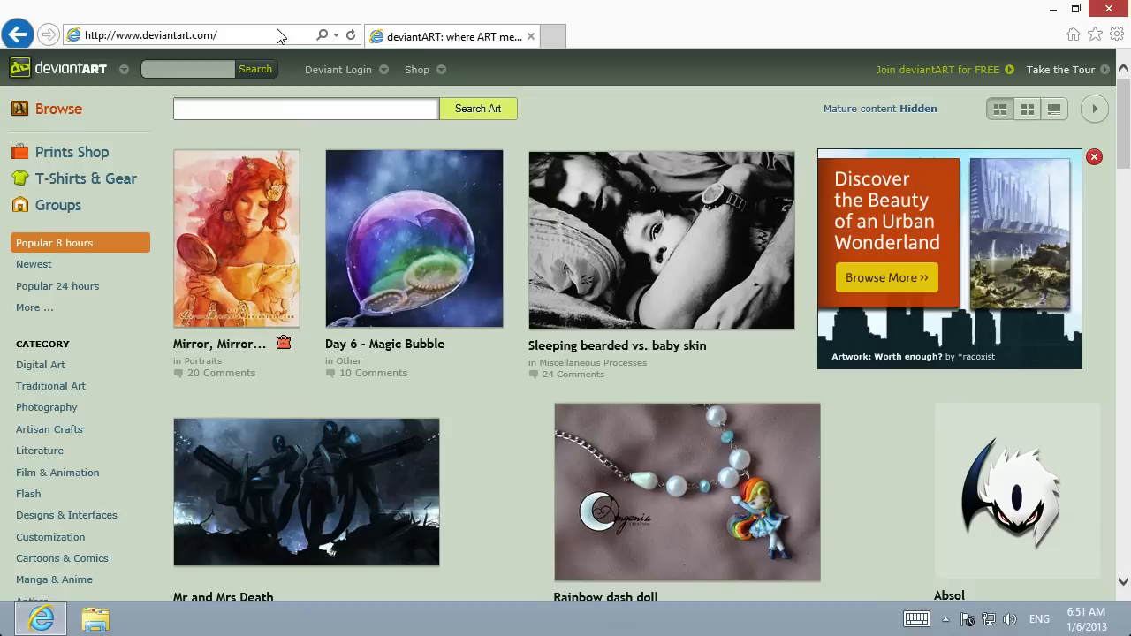
Search deviantART for "gimp gap" and open the GAP-2.6 for Gimp 2.6-Windows result.
text(gimp g)
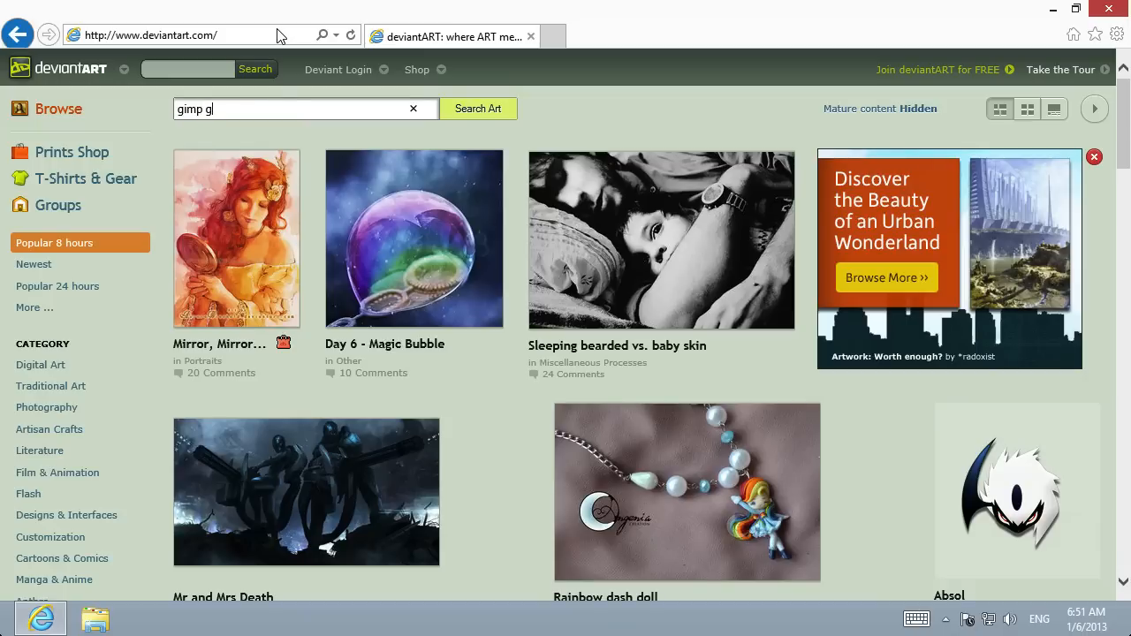
text(ap)
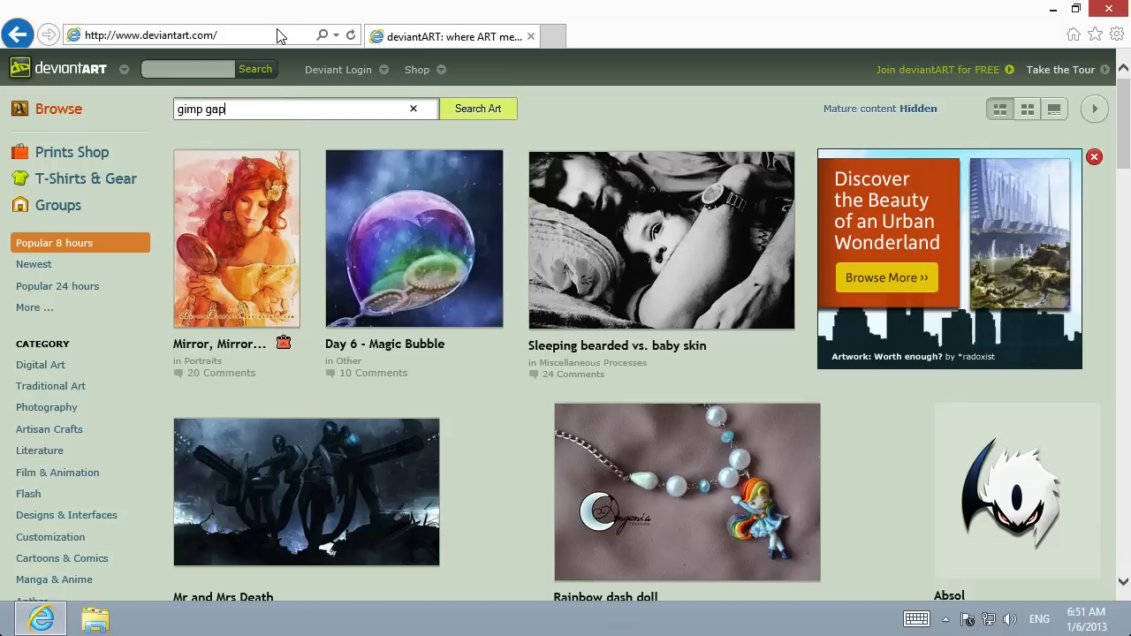
click(477, 107)
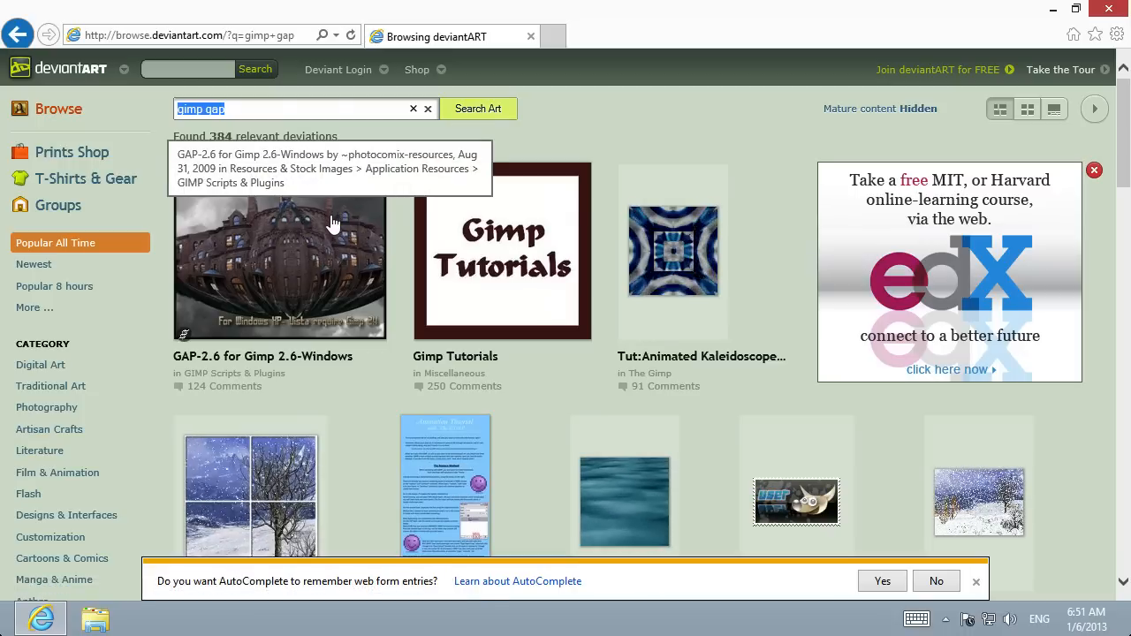
click(279, 267)
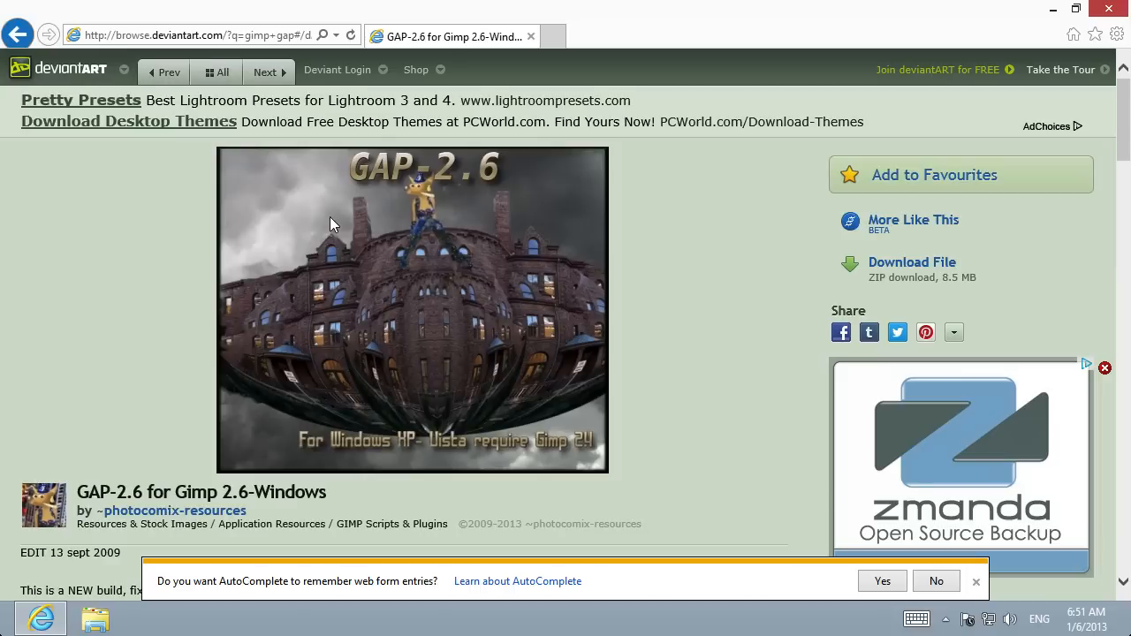
mouse_move(854, 293)
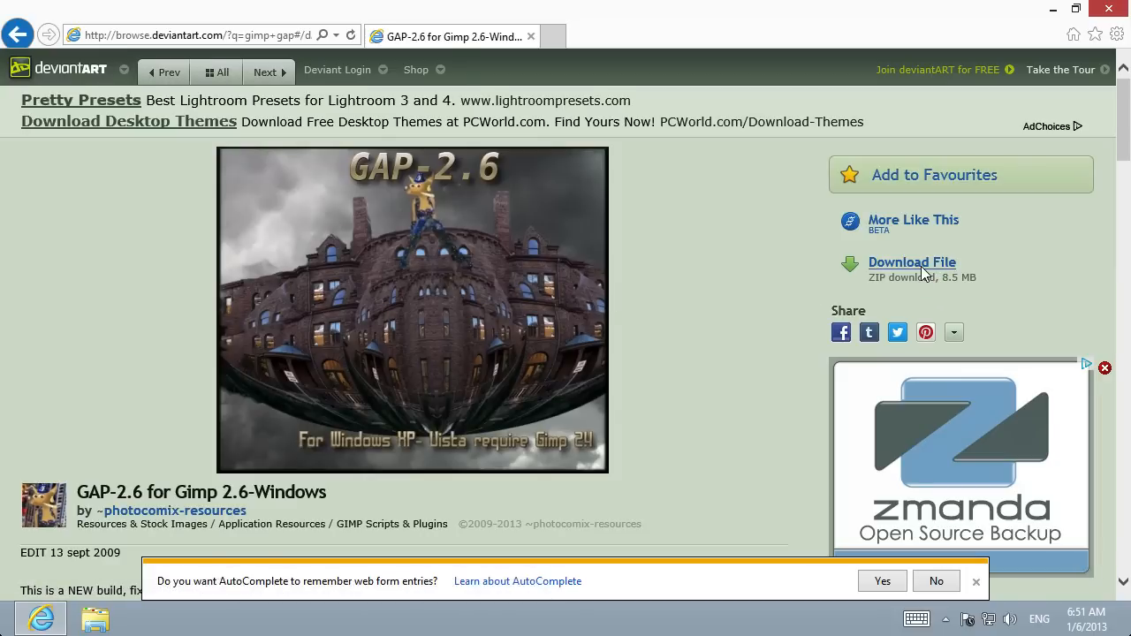
Download the GAP-2.6 zip file and save it to the Desktop.
click(911, 262)
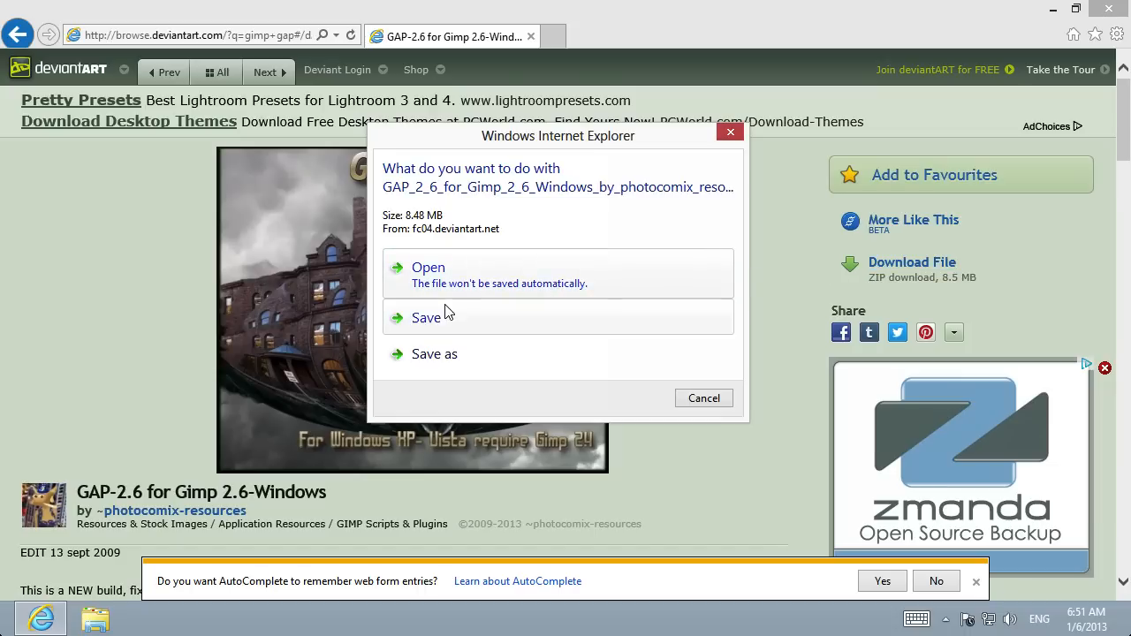
click(434, 353)
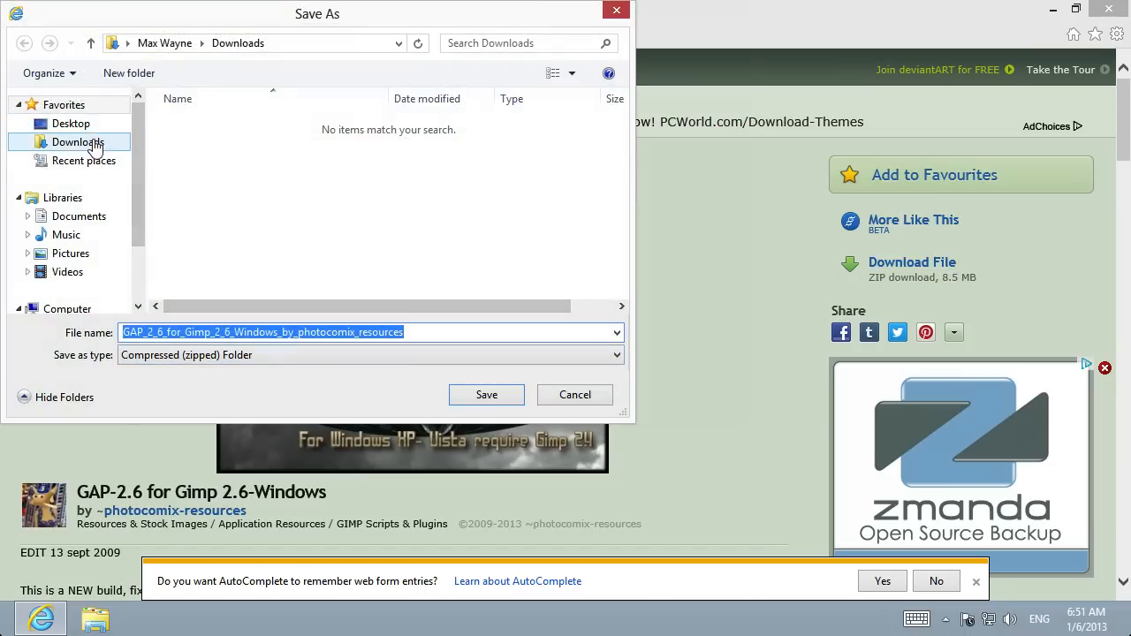
click(70, 123)
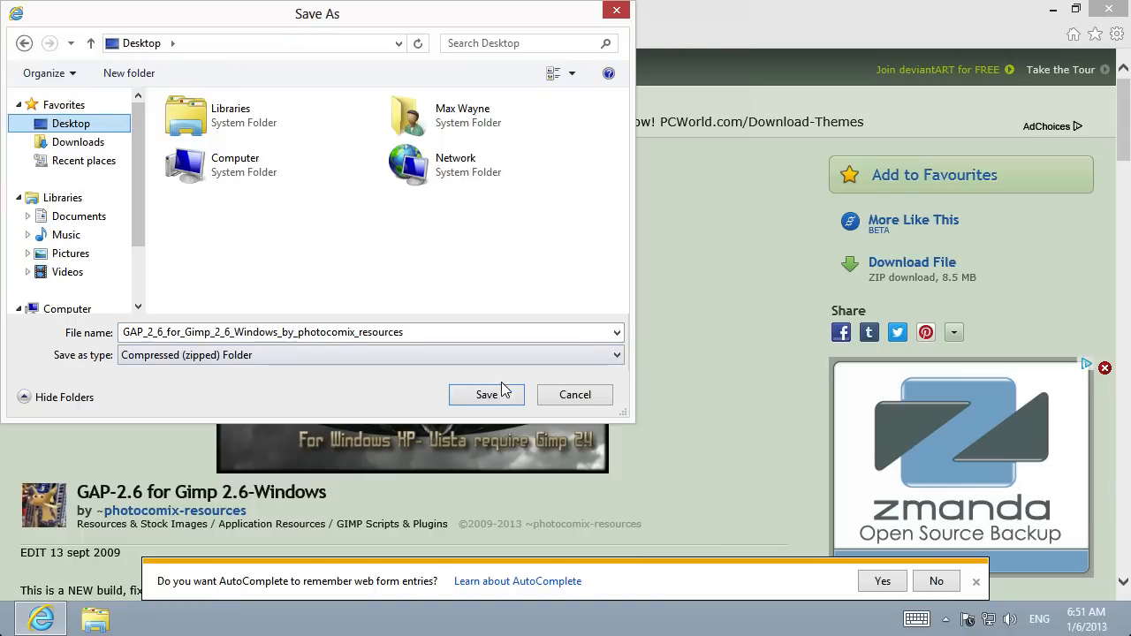
click(486, 394)
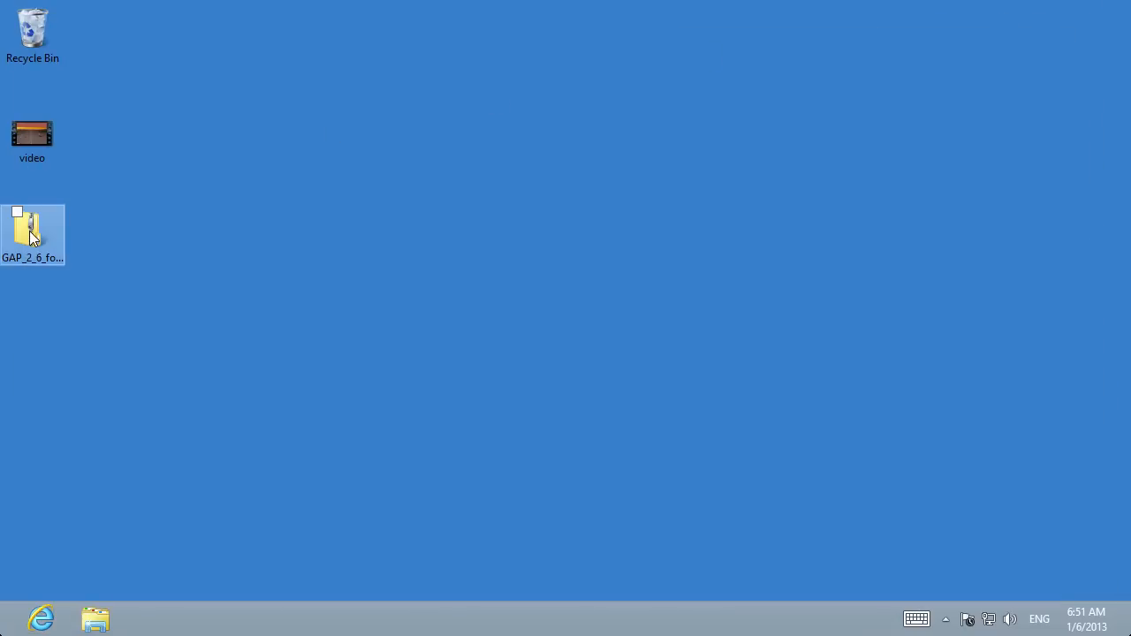
Copy the GAP.2.6_win folder from the zip onto the desktop, then delete the zip.
double_click(32, 229)
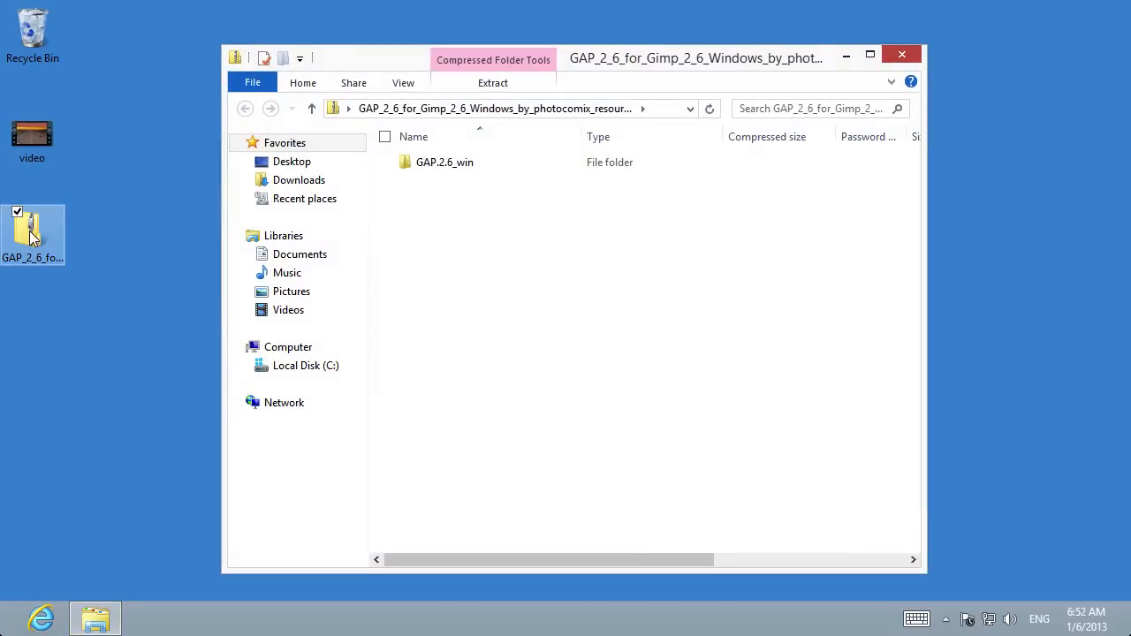
drag(445, 163, 104, 296)
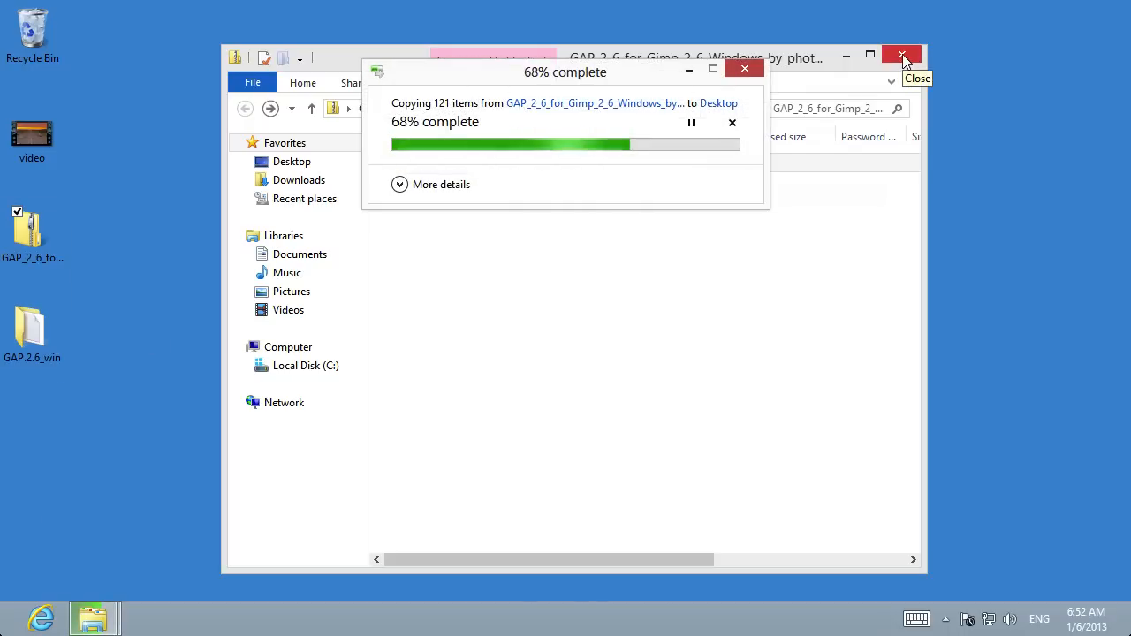
click(901, 57)
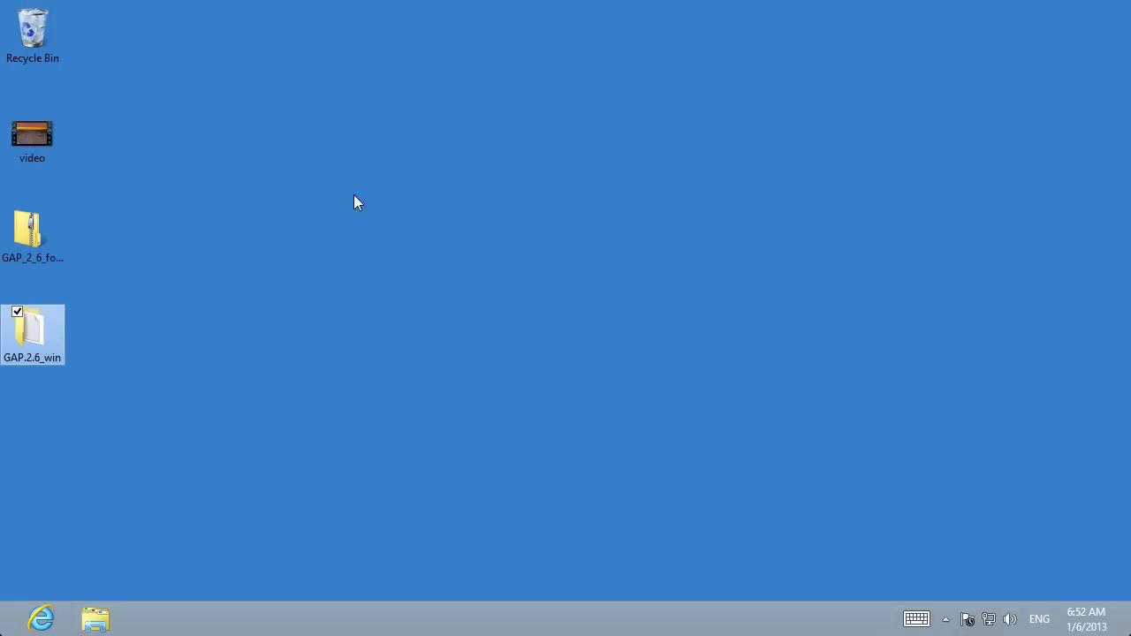
right_click(31, 334)
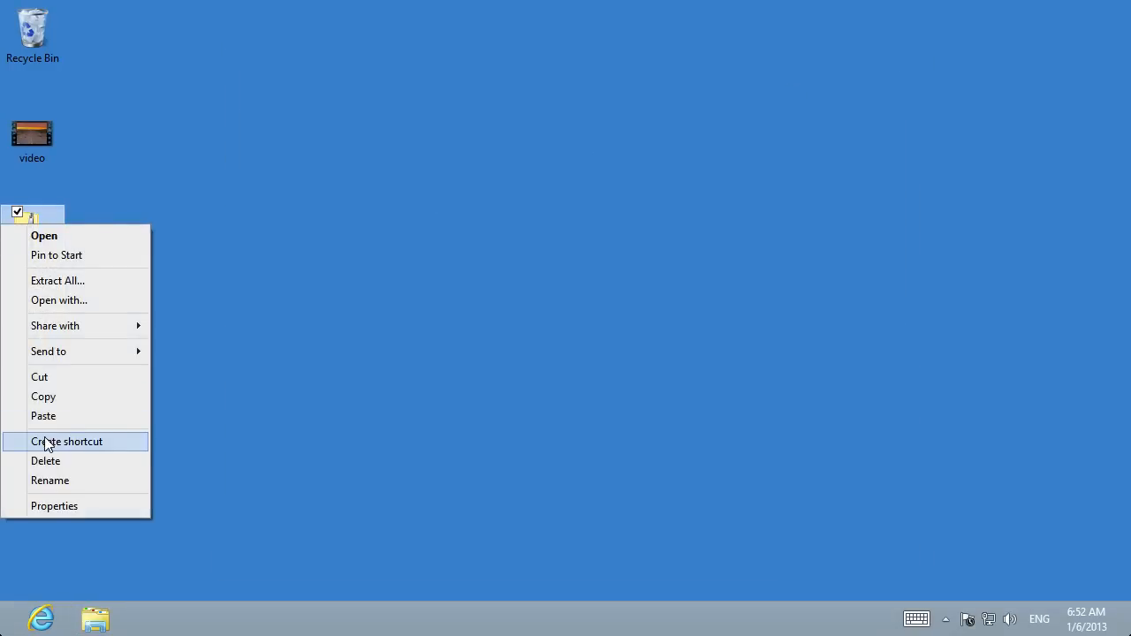
click(67, 441)
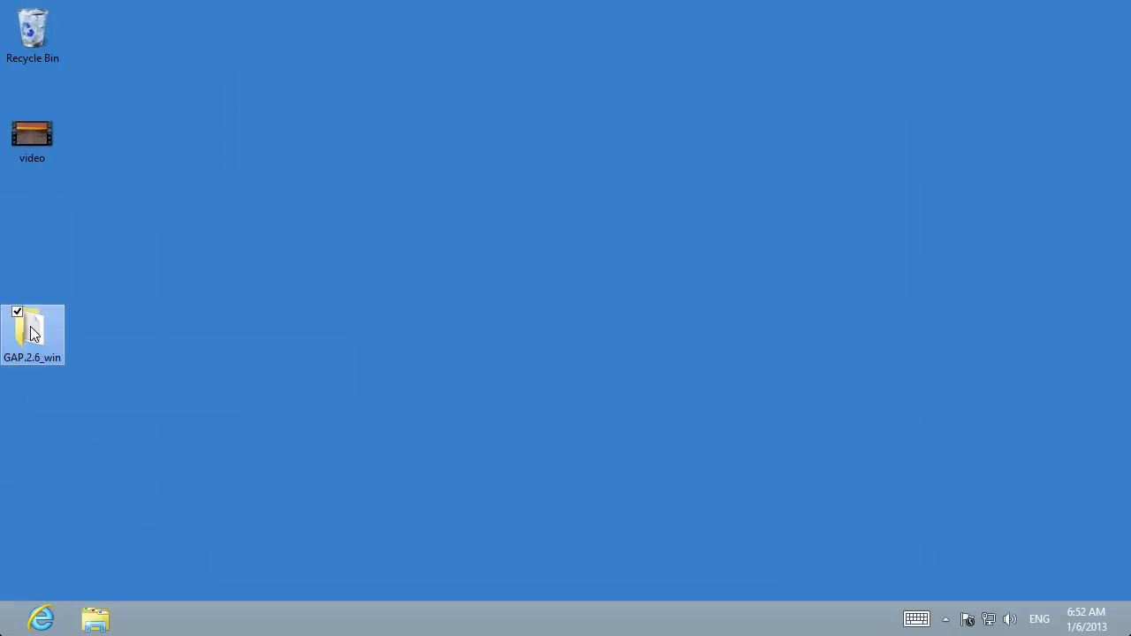
Launch Gimp-GAP-2.6.0-Setup2 from GAP.2.6_win > GAP-installer and show More info on SmartScreen.
double_click(32, 334)
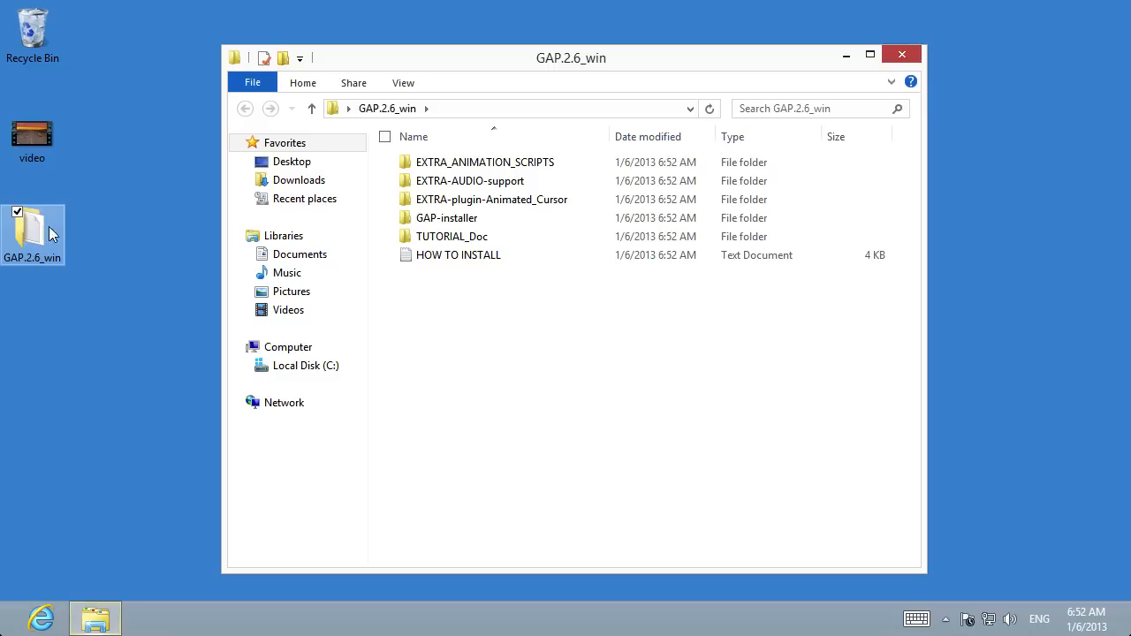
click(445, 218)
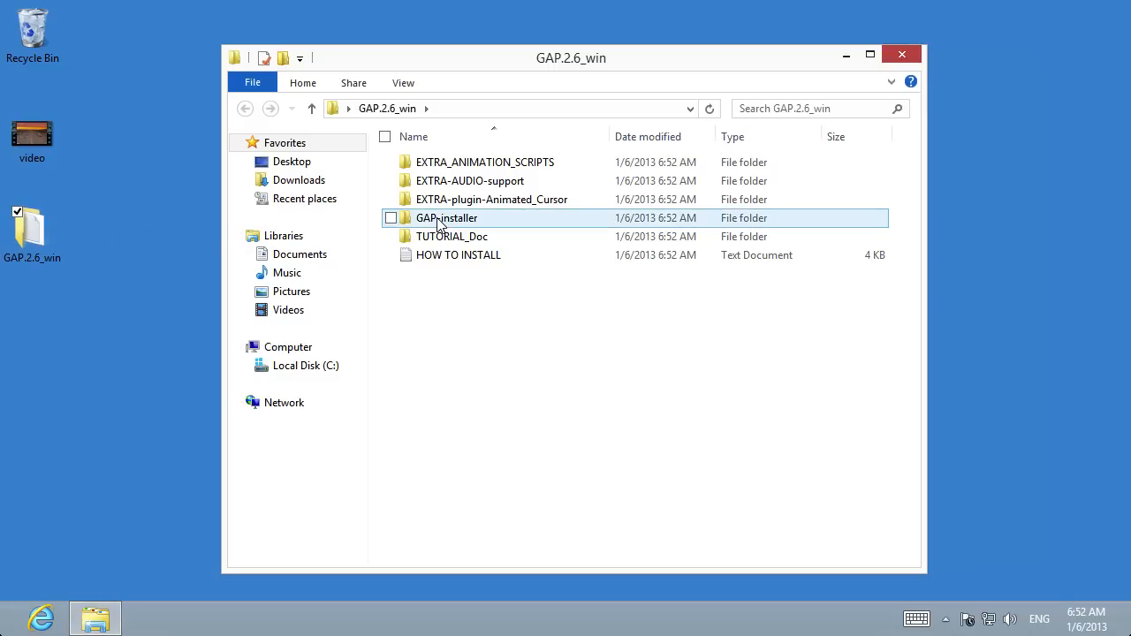
double_click(445, 217)
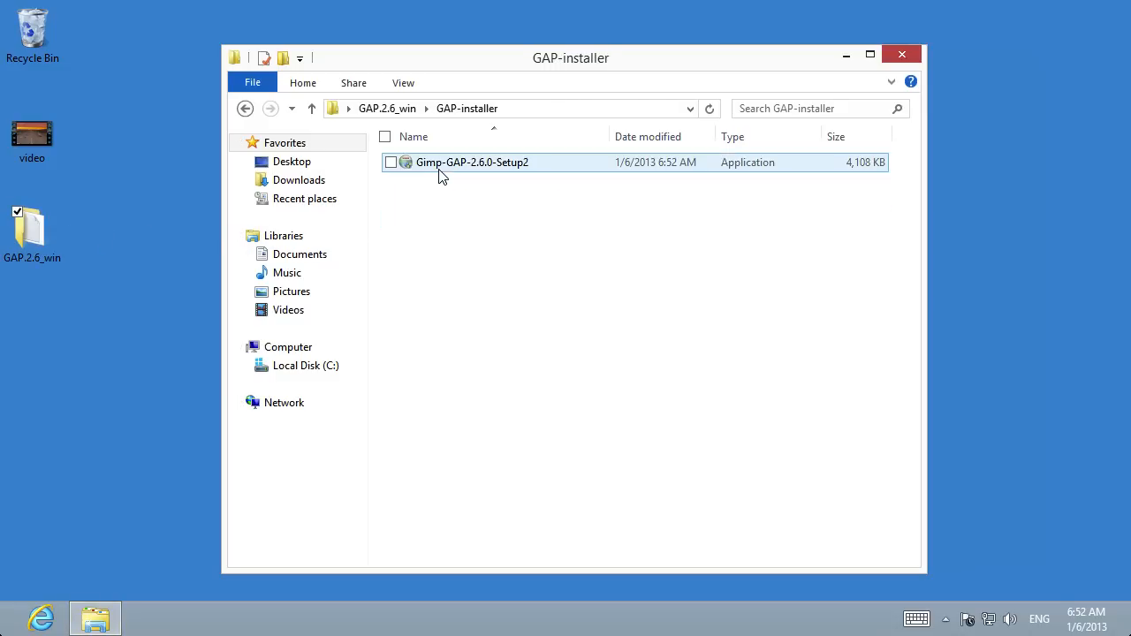
click(472, 162)
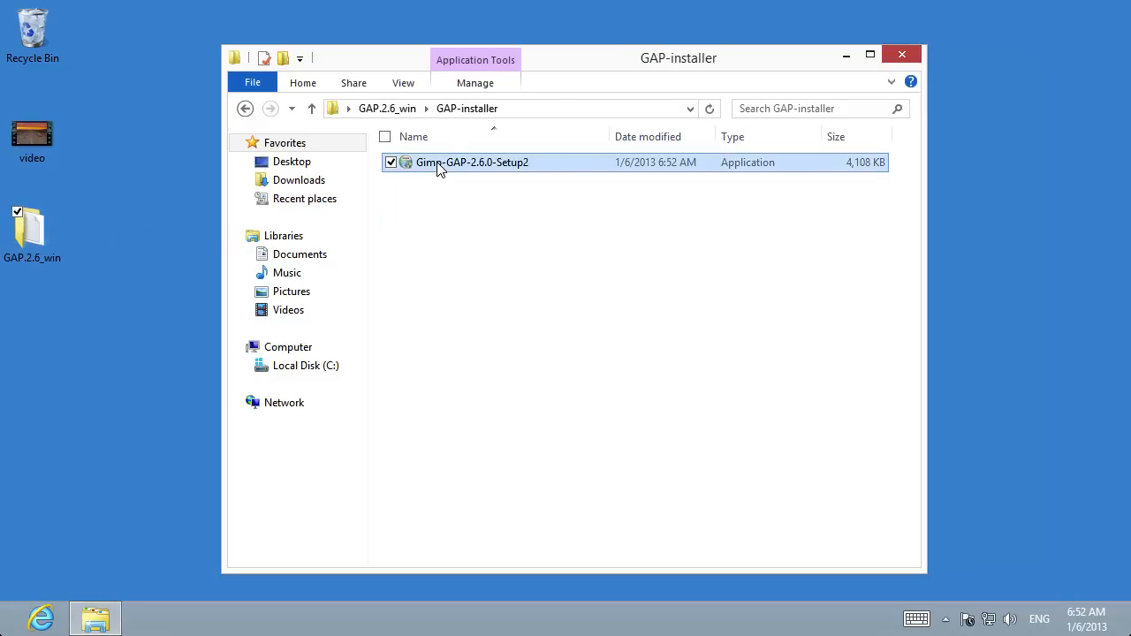
double_click(471, 162)
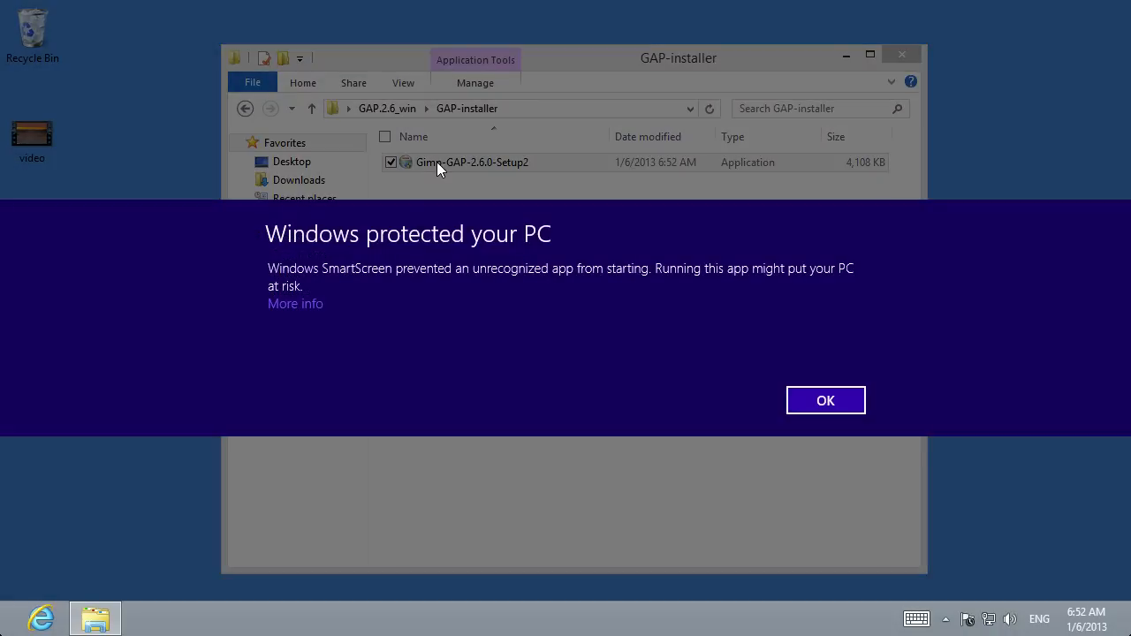
mouse_move(438, 173)
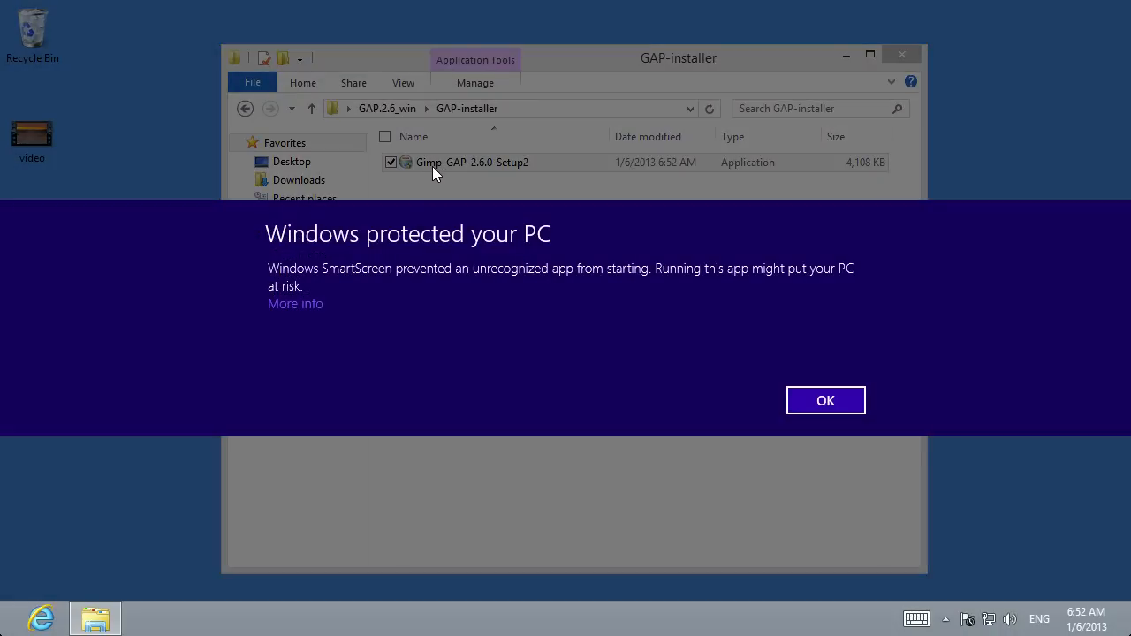
click(295, 304)
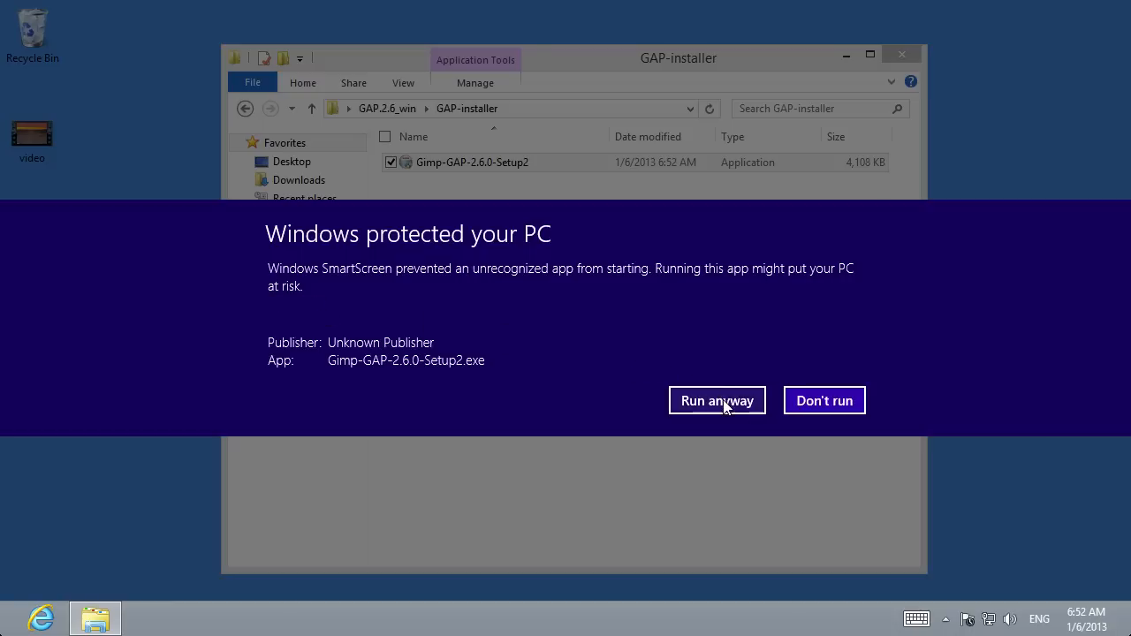
Run the installer anyway, keep English, pass the welcome page and accept the GNU license.
click(717, 400)
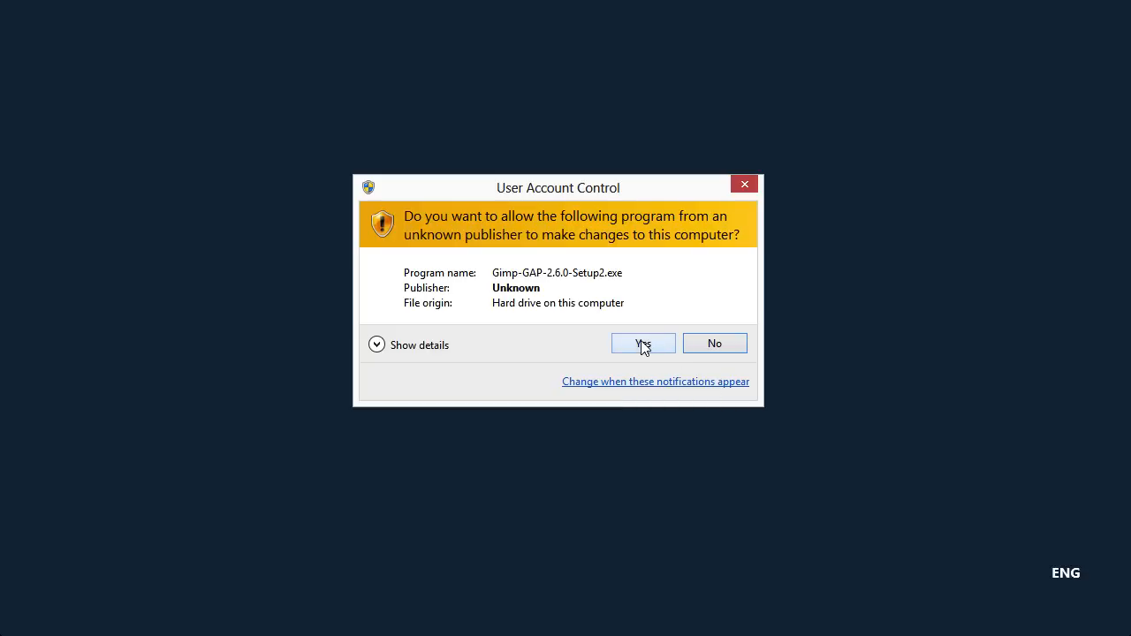
click(643, 343)
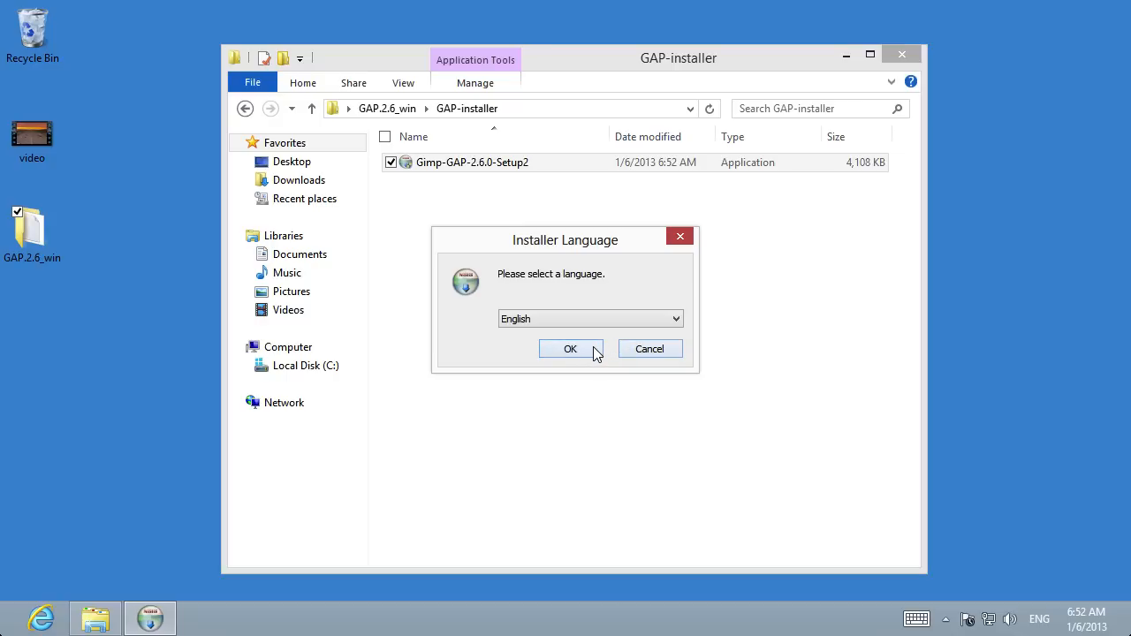
click(569, 348)
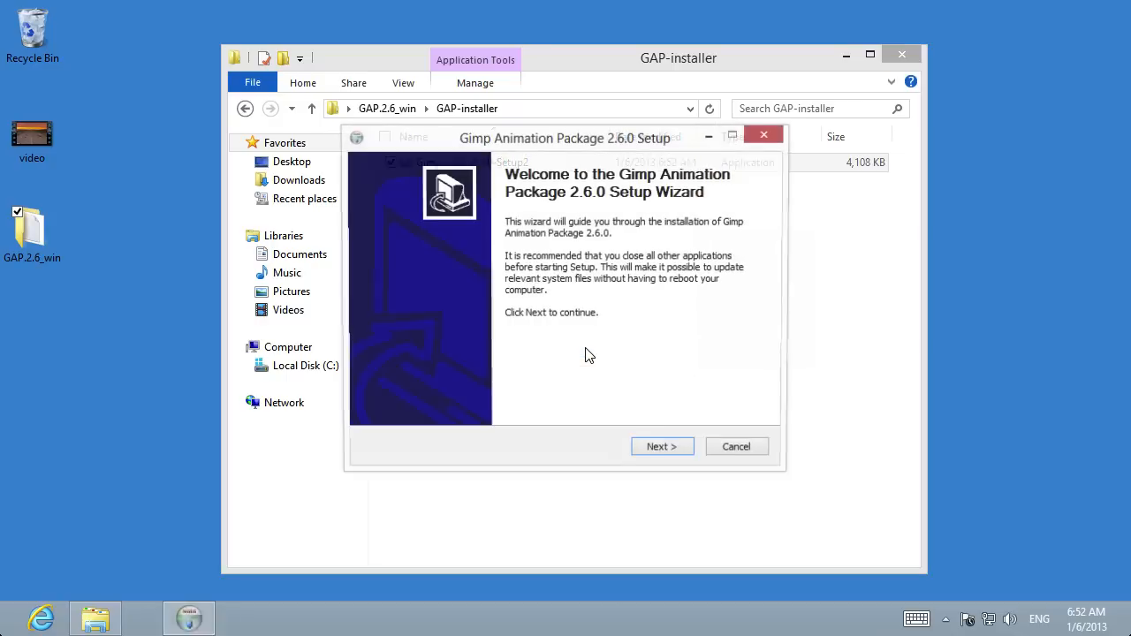
click(661, 445)
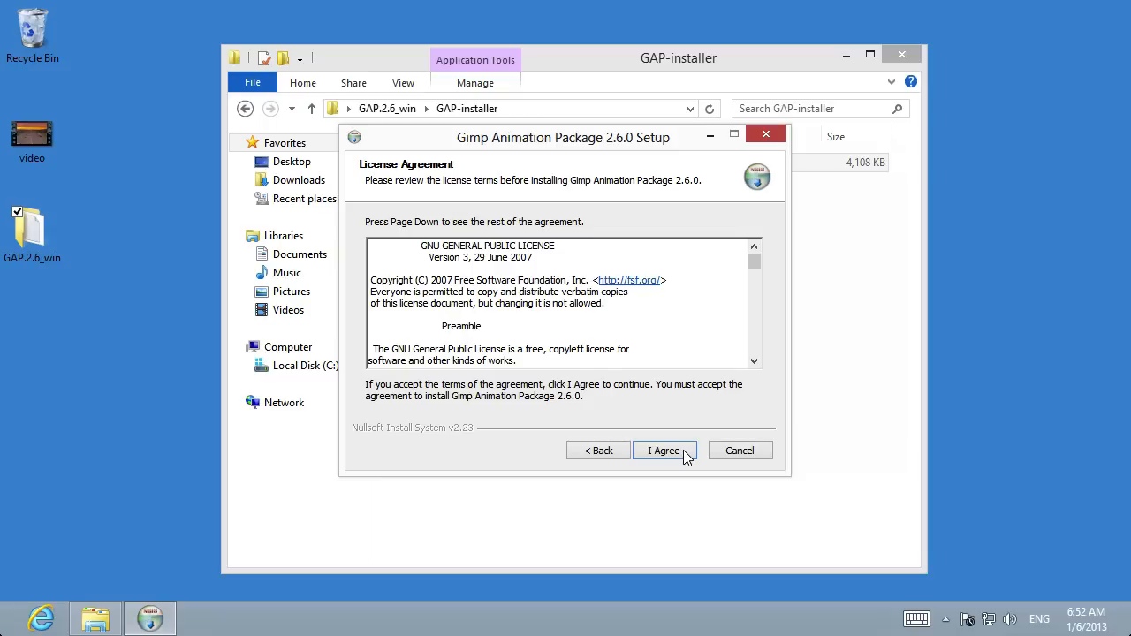
click(664, 451)
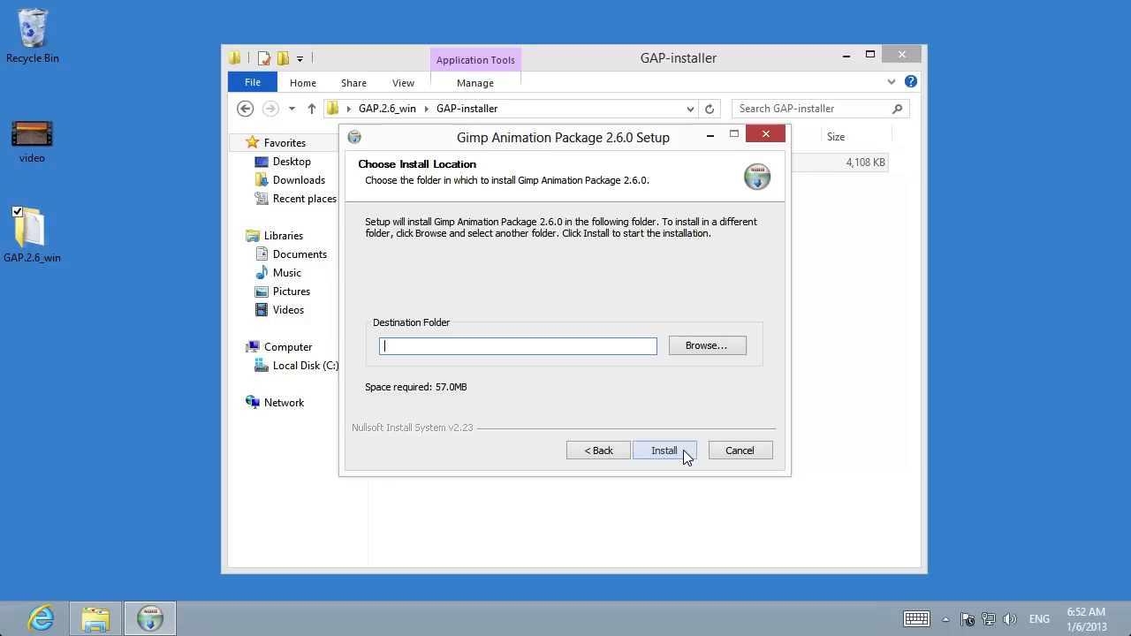
Choose the GIMP 2 program folder as destination and install GAP 2.6.0 there.
click(706, 344)
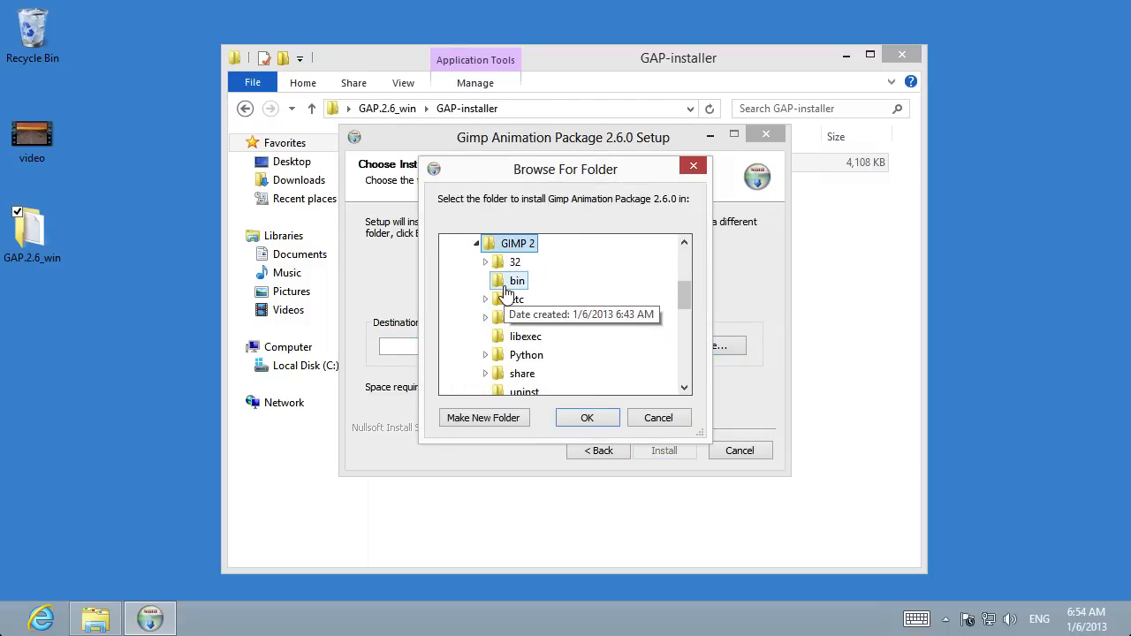
click(587, 417)
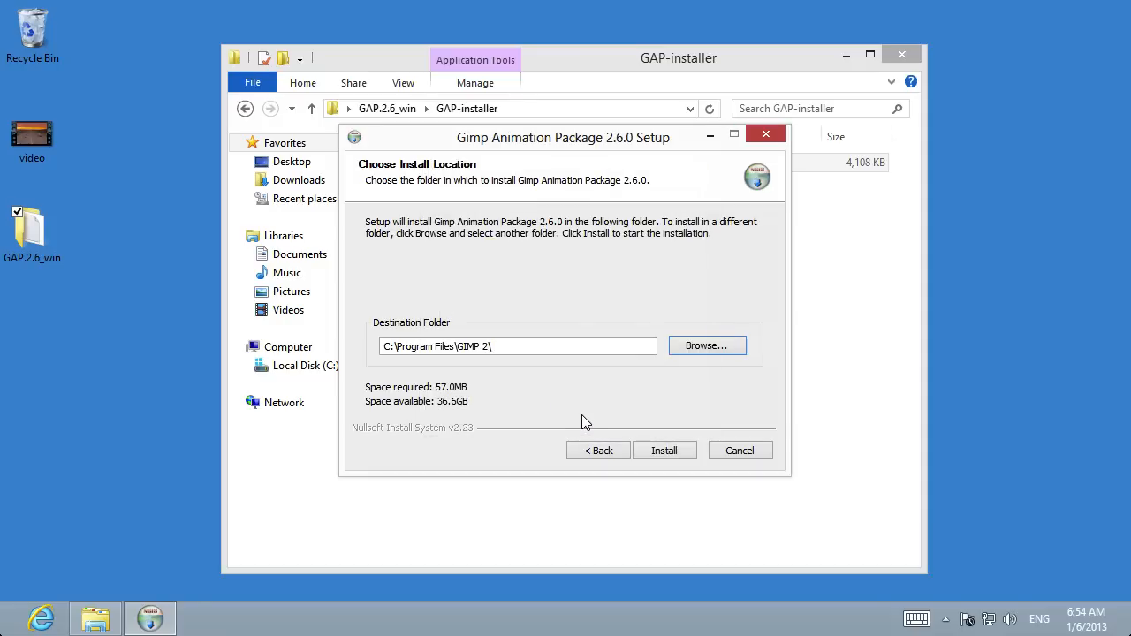
click(664, 451)
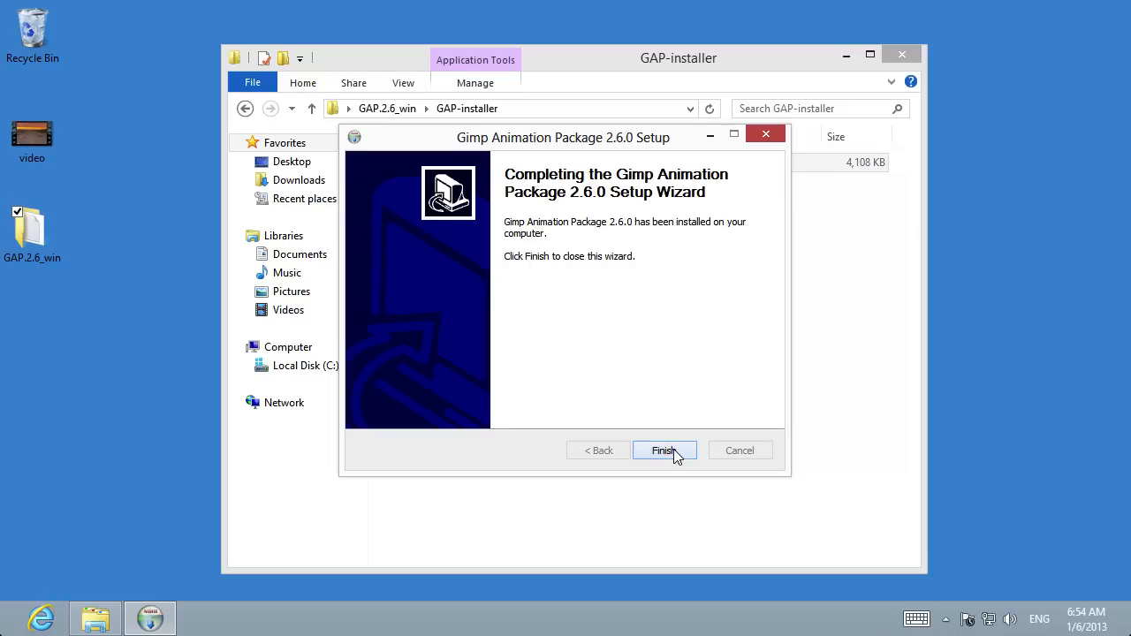
Close the completed installer and start GIMP 2 from its Start screen tile.
click(664, 450)
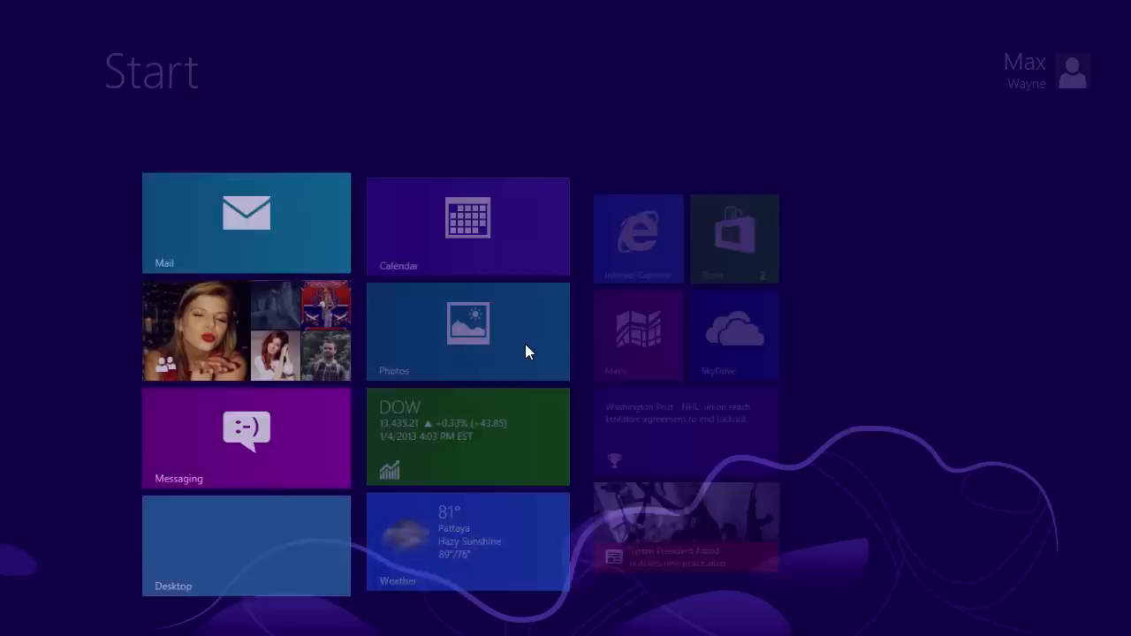
scroll(right, 3)
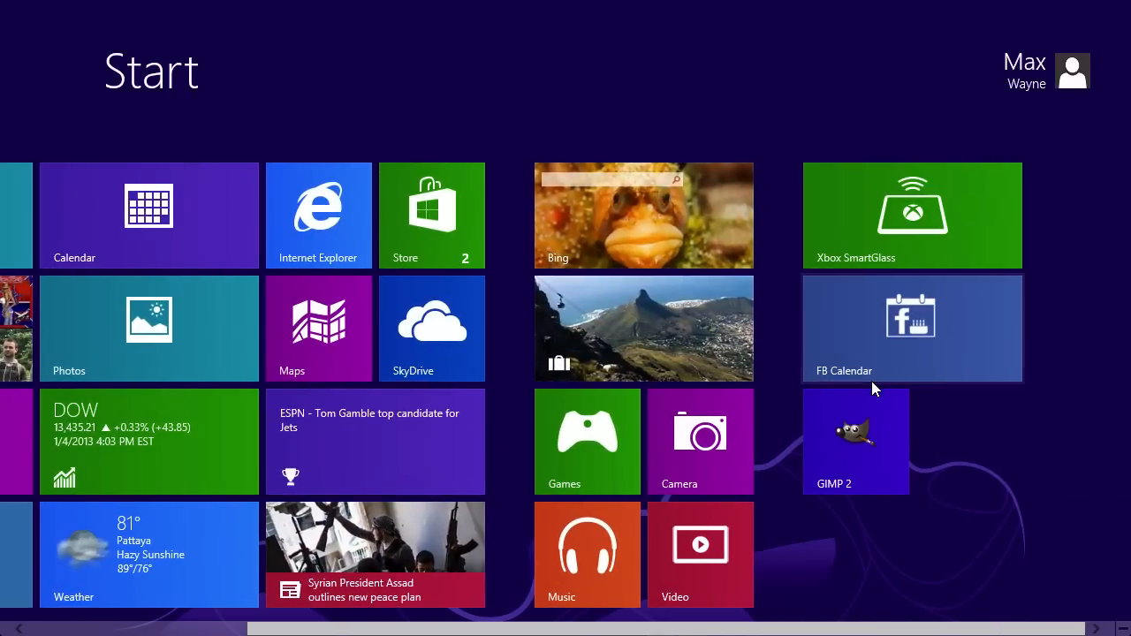
click(855, 442)
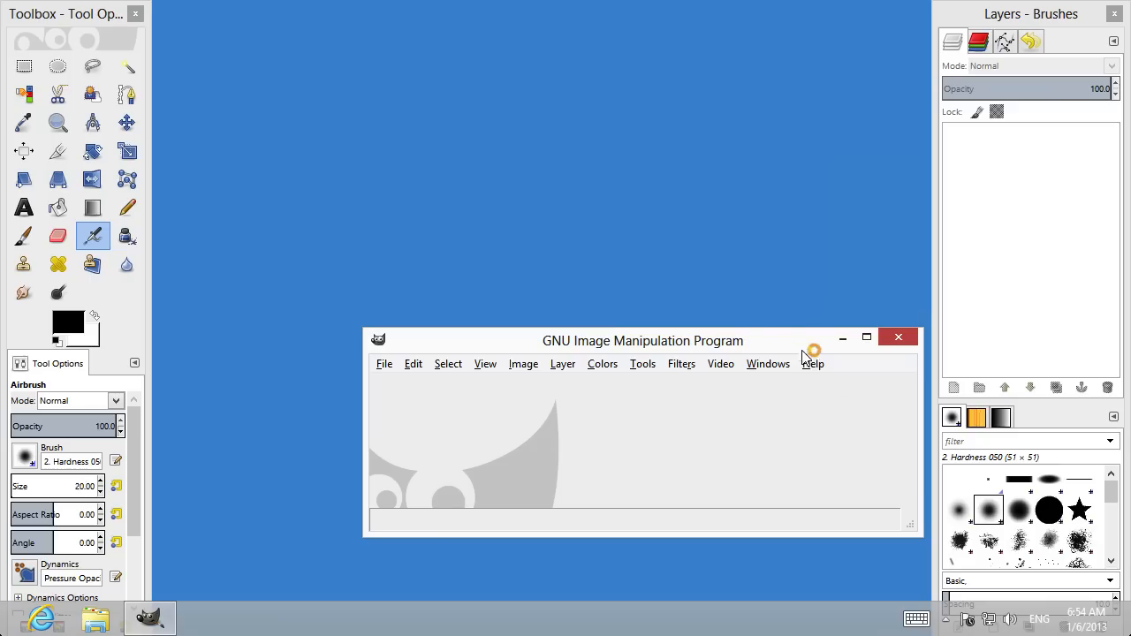
Open Video > Split Video into Frames > Extract Videorange from the new GAP Video menu.
drag(644, 339, 512, 126)
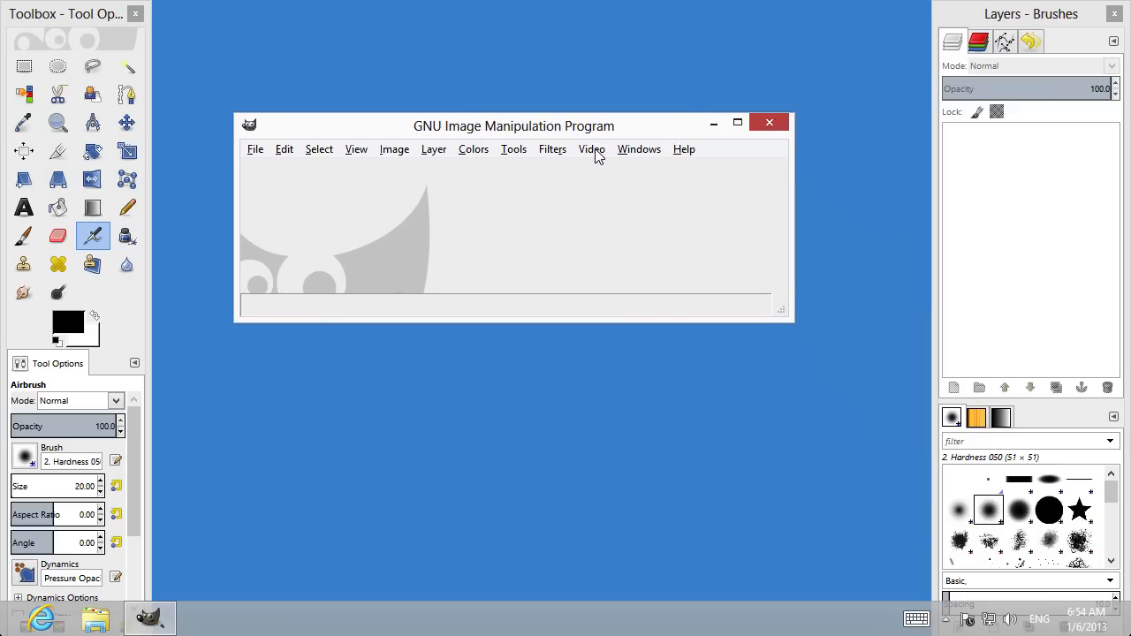
click(592, 148)
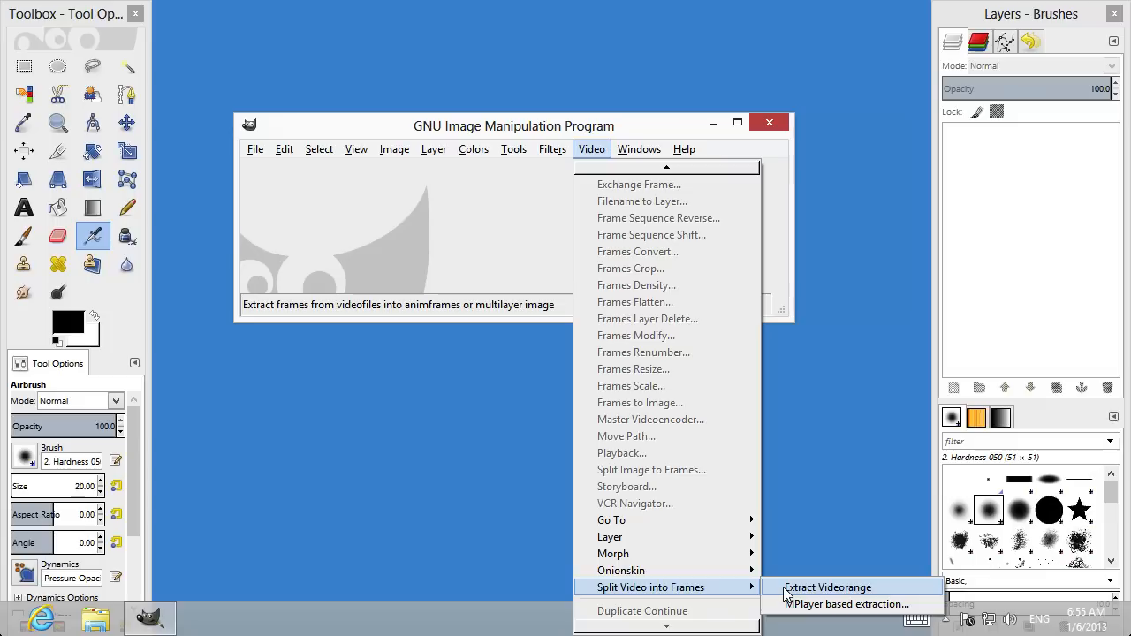
click(827, 587)
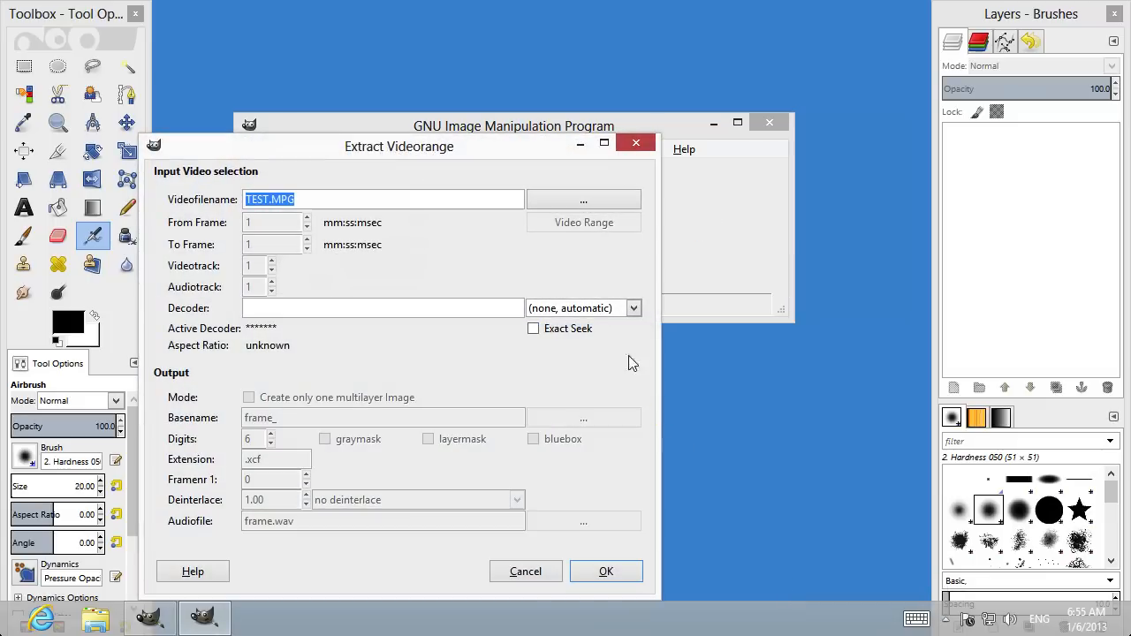
Extract frames 1–180 of video.mp4 into a single multilayer image.
click(583, 200)
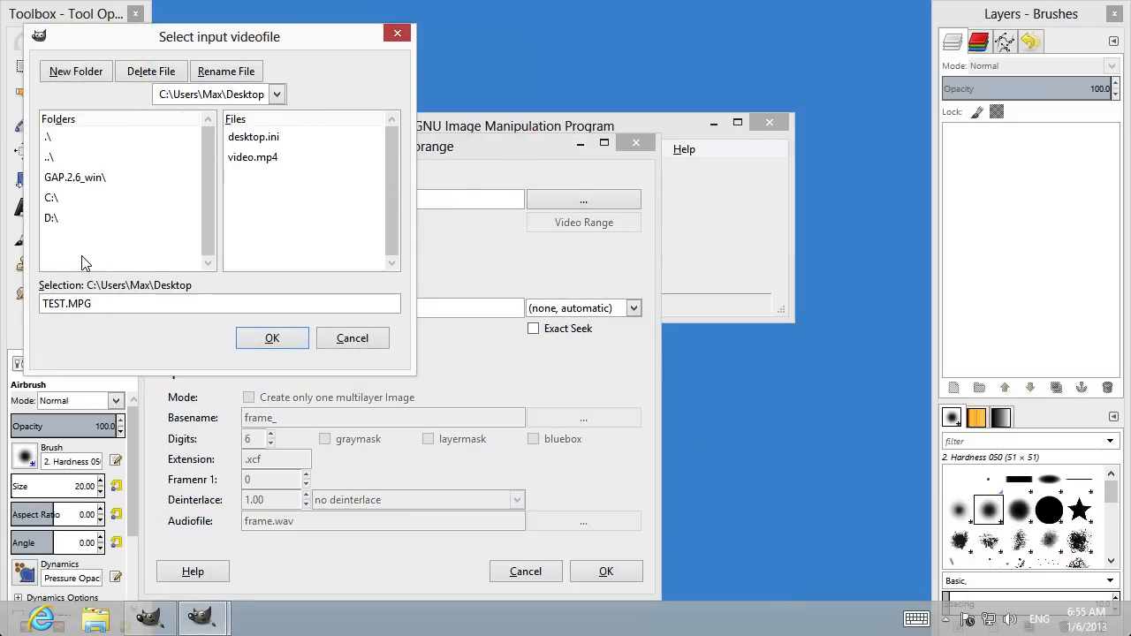
click(252, 155)
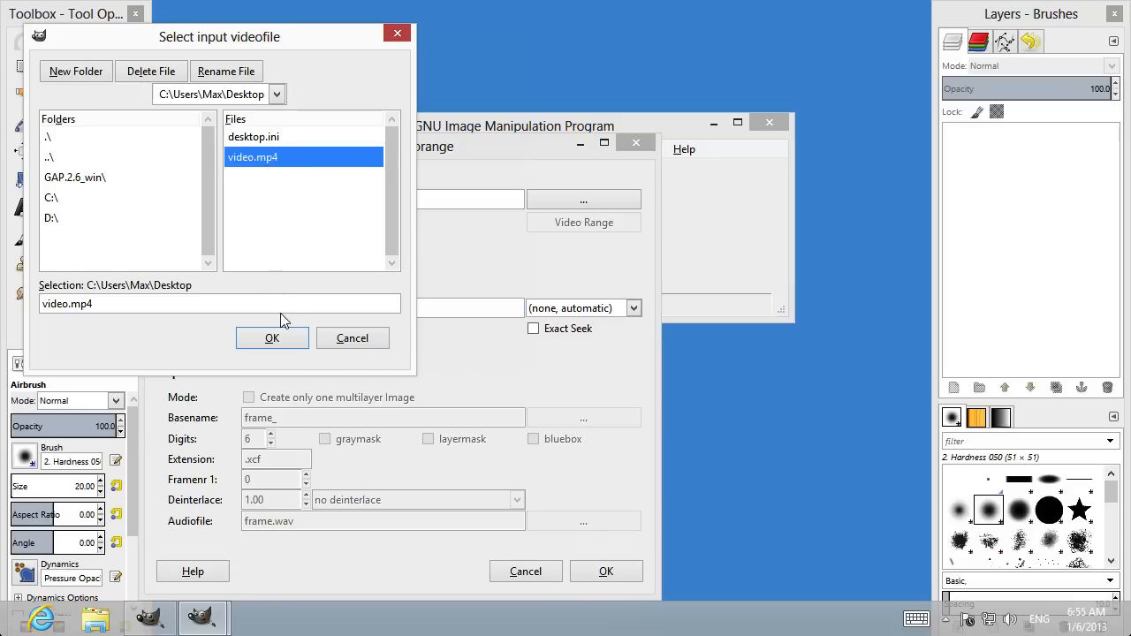
click(272, 338)
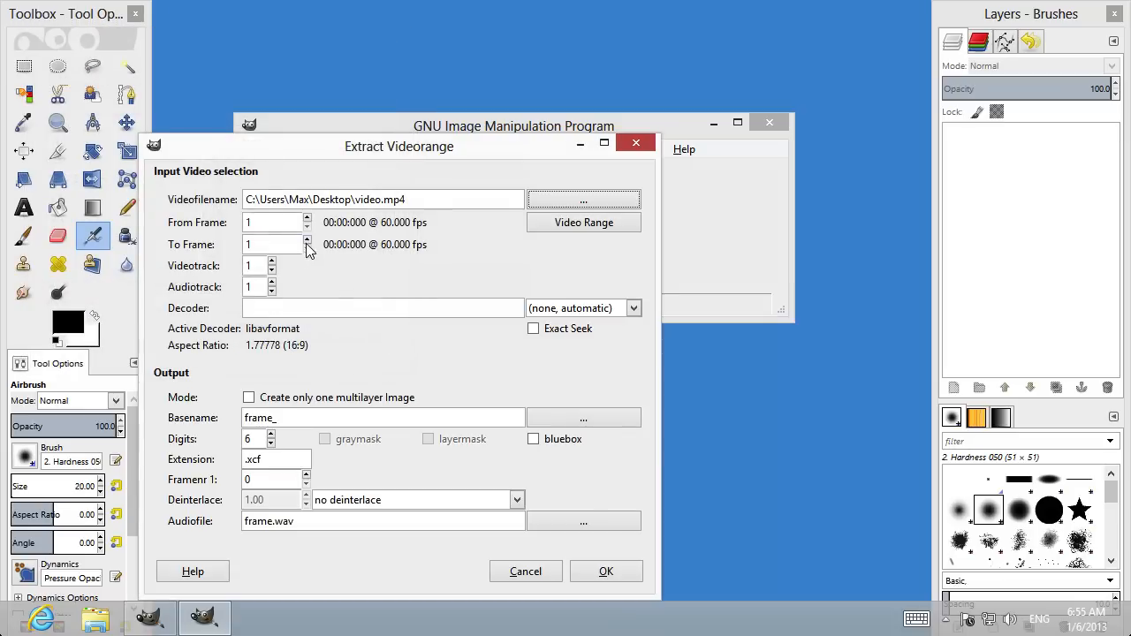
click(308, 241)
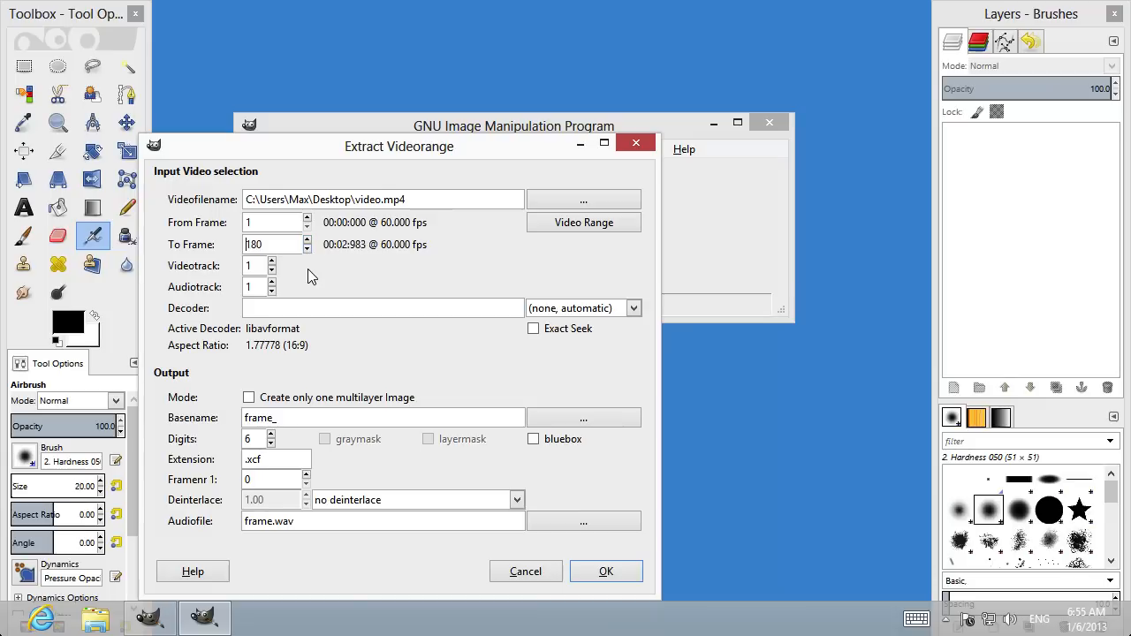
mouse_move(296, 279)
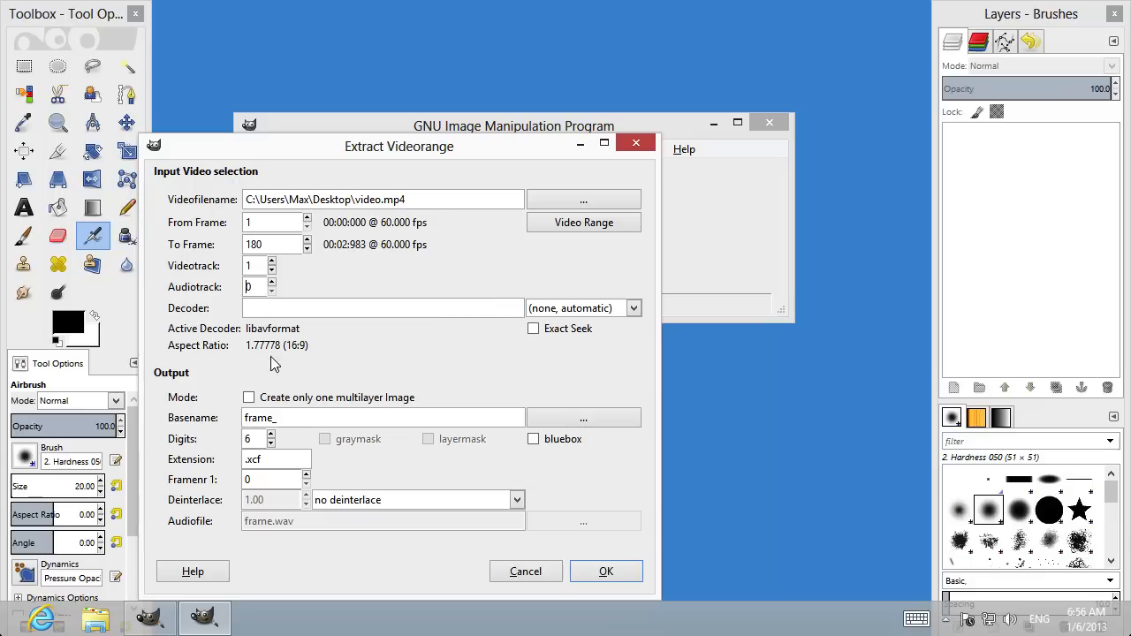
click(247, 395)
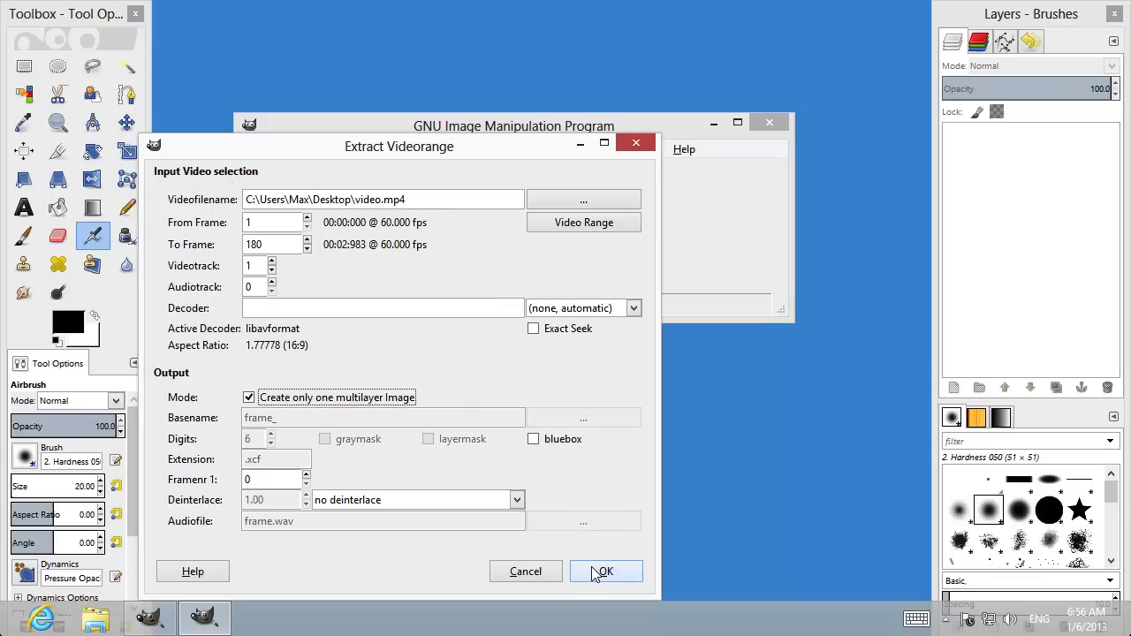
click(604, 571)
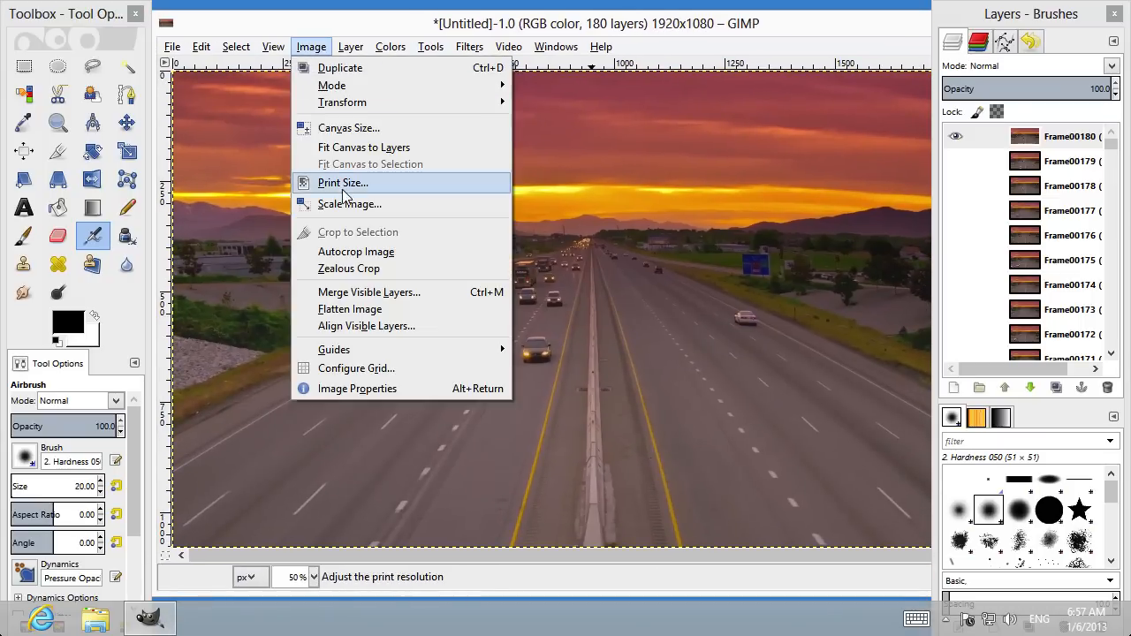
Scale the image from 1920x1080 down to 391x220 and view it at 100% zoom.
click(349, 203)
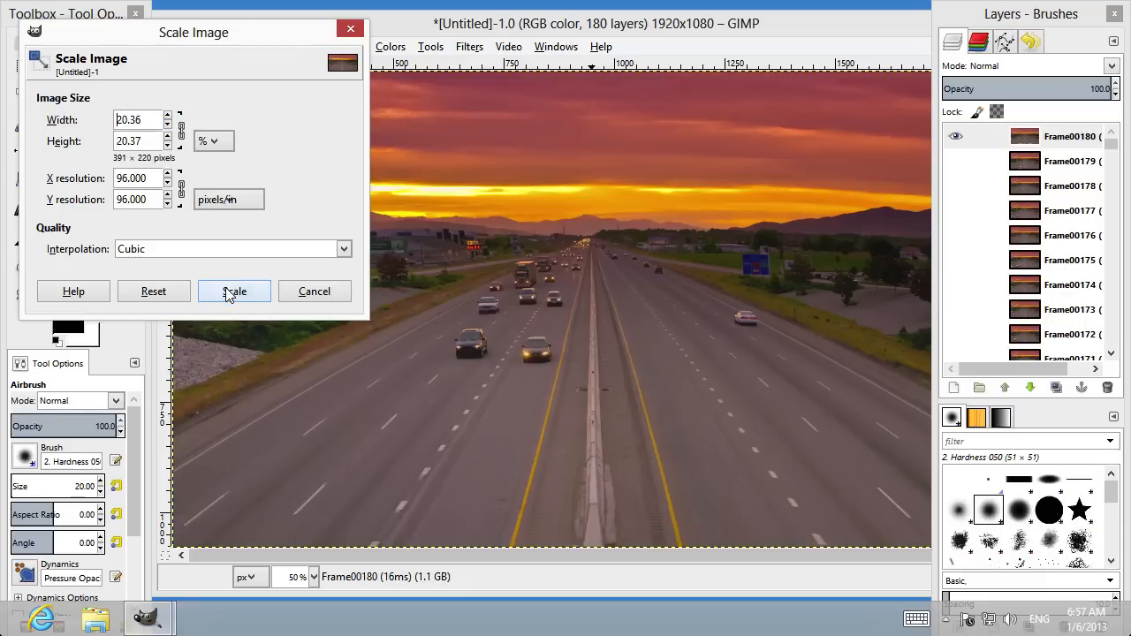
click(234, 290)
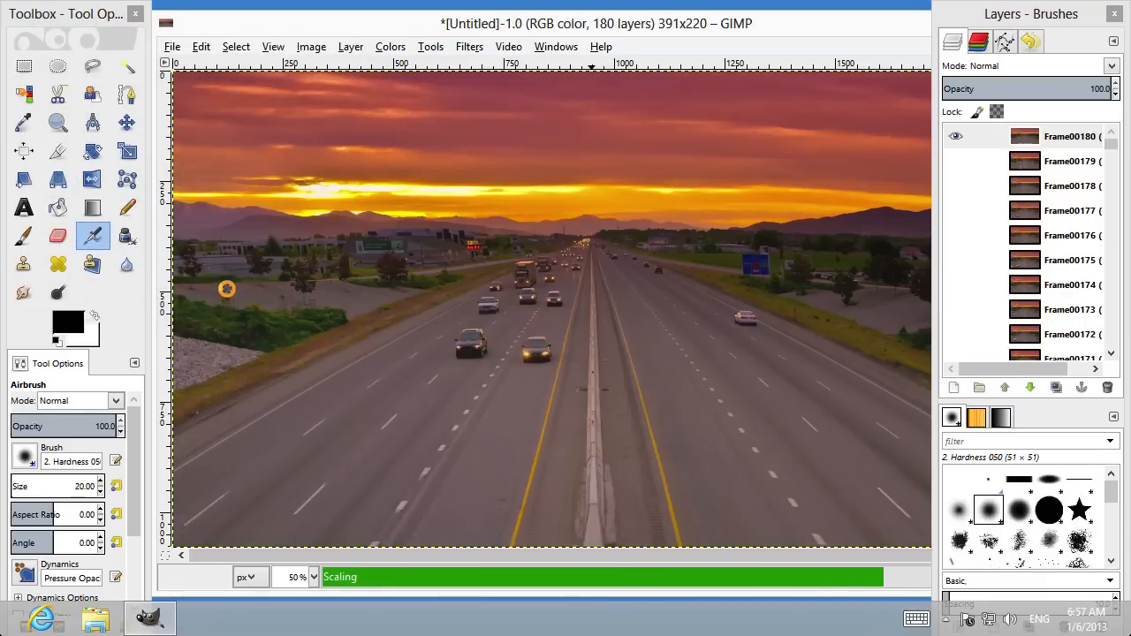
click(313, 575)
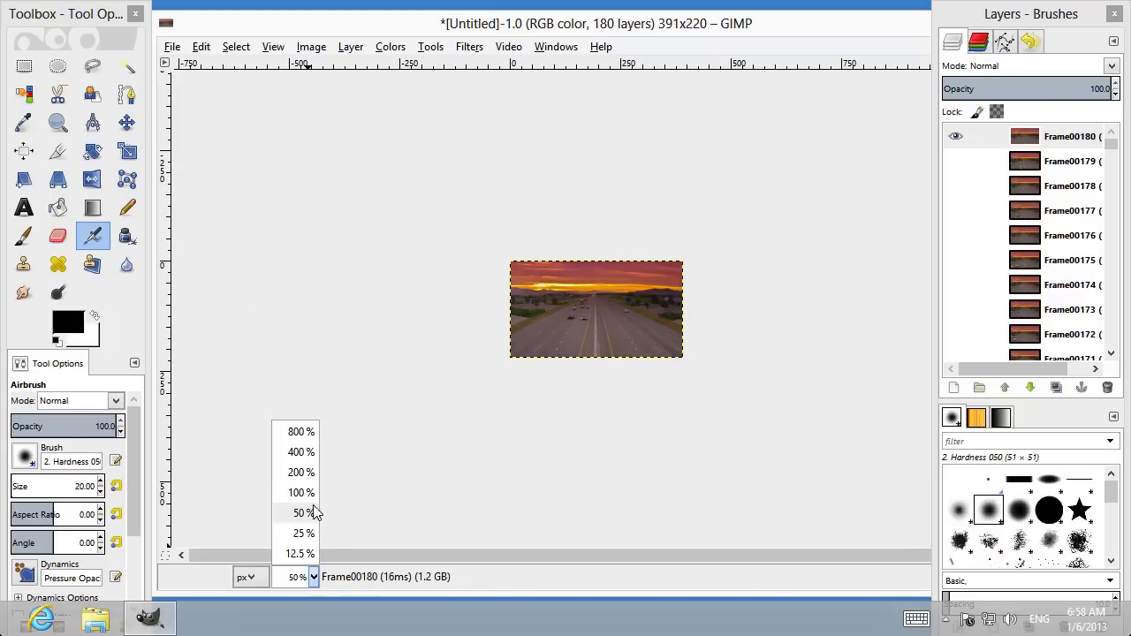
click(300, 491)
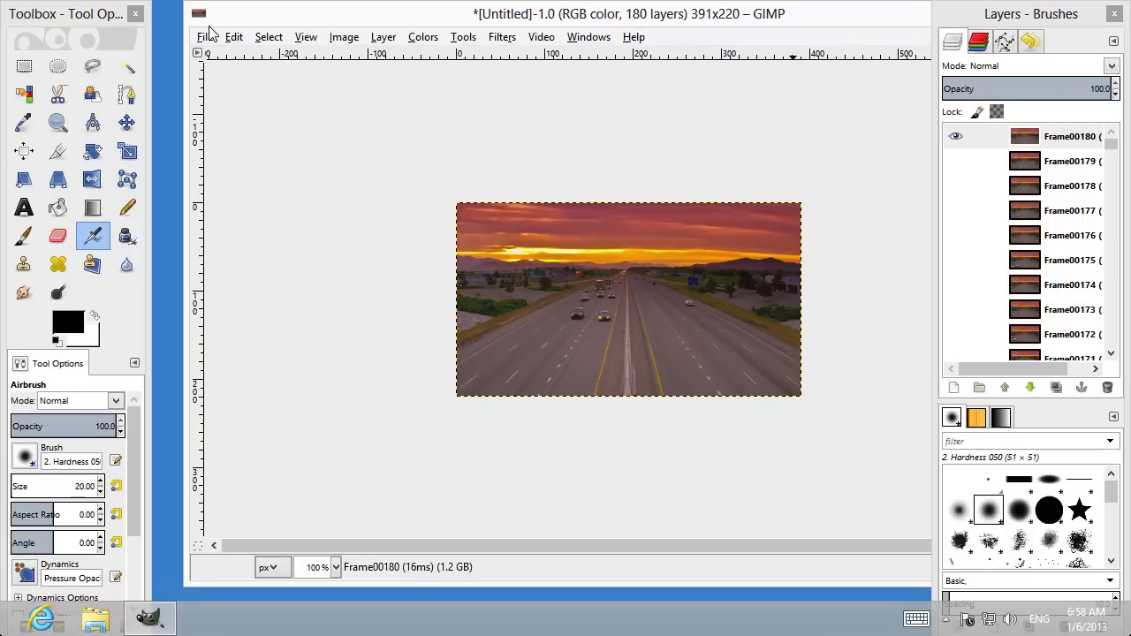
Export the image as animated.gif to the Desktop via File > Export As.
click(205, 35)
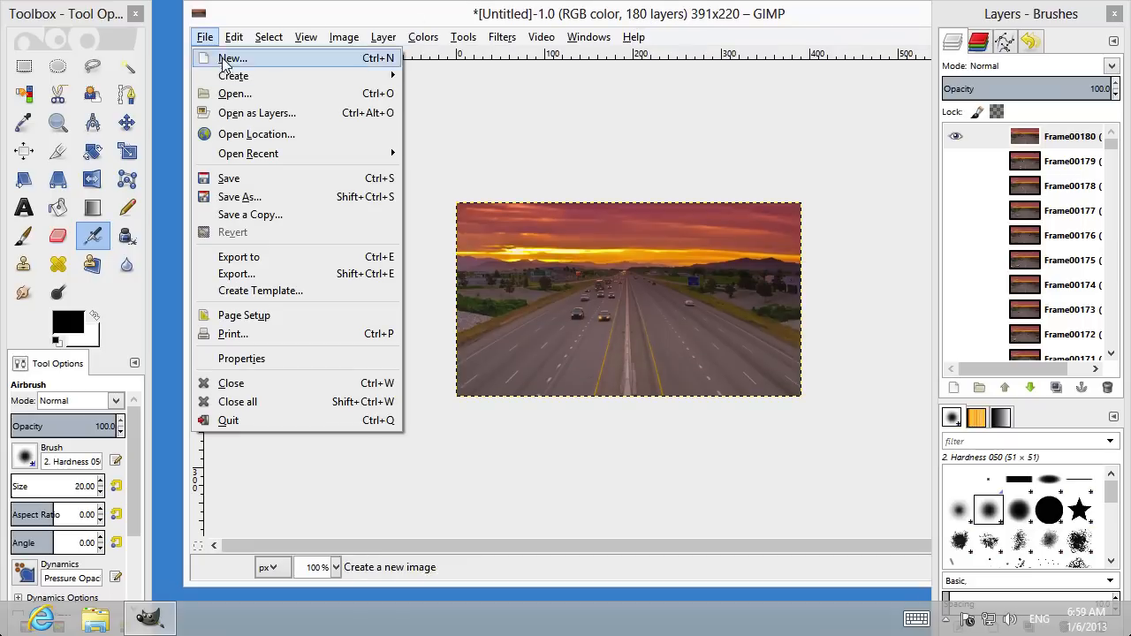
click(236, 272)
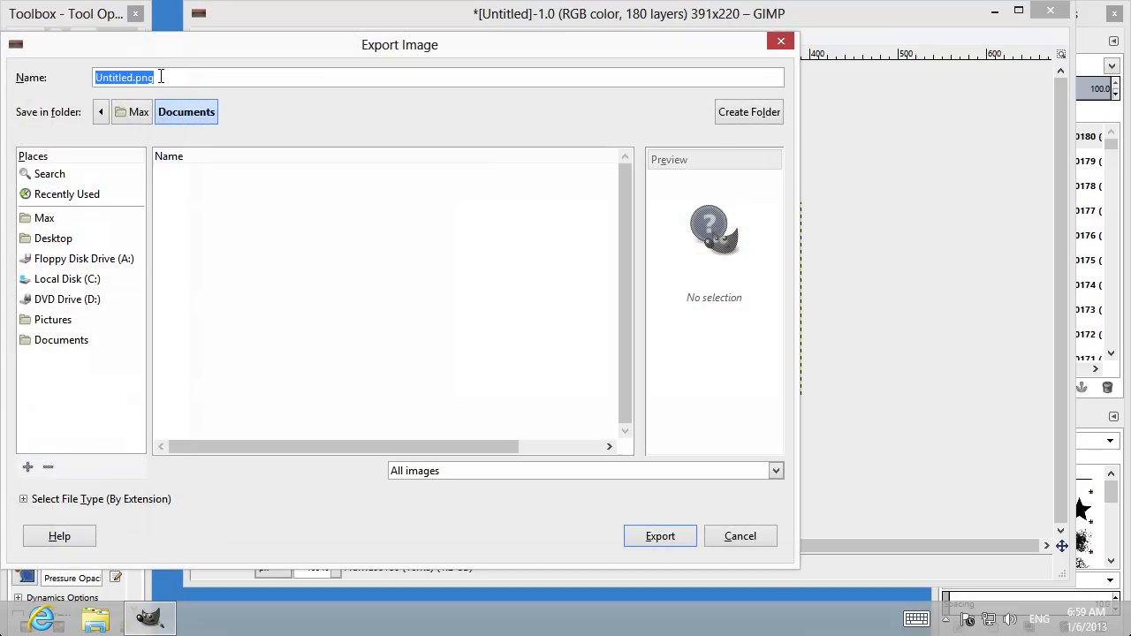
text(animated)
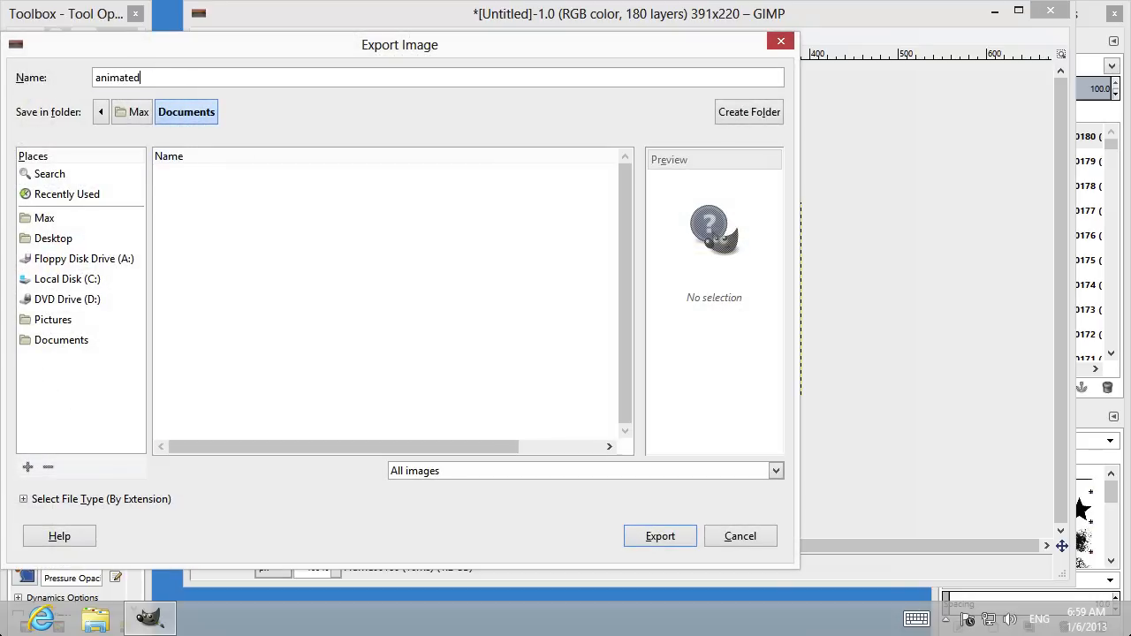
text(.gif)
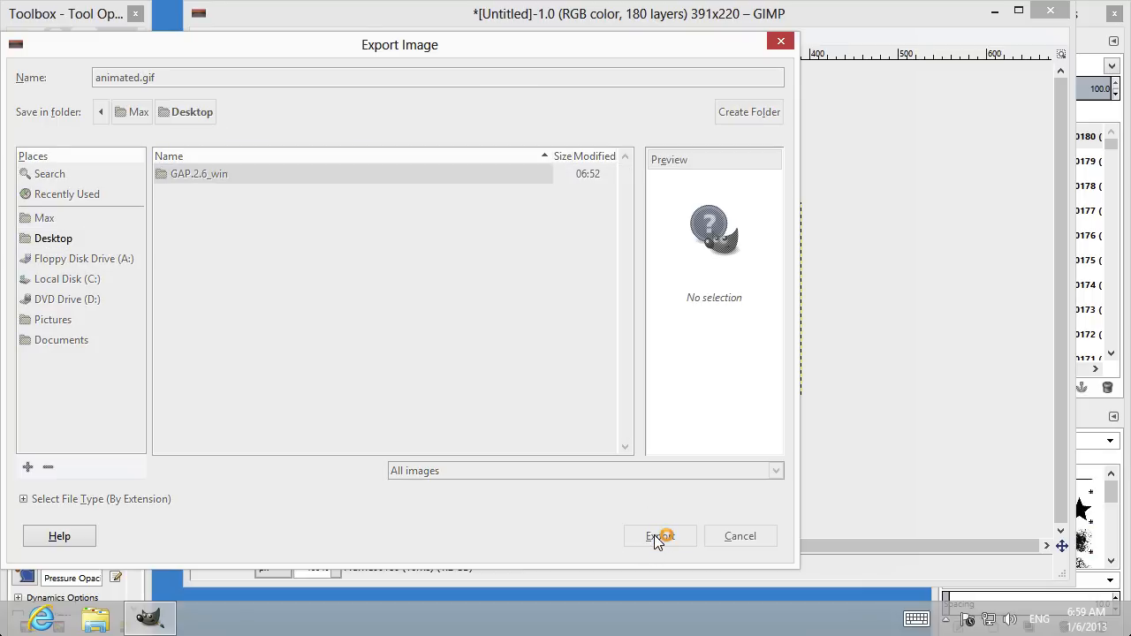
click(661, 535)
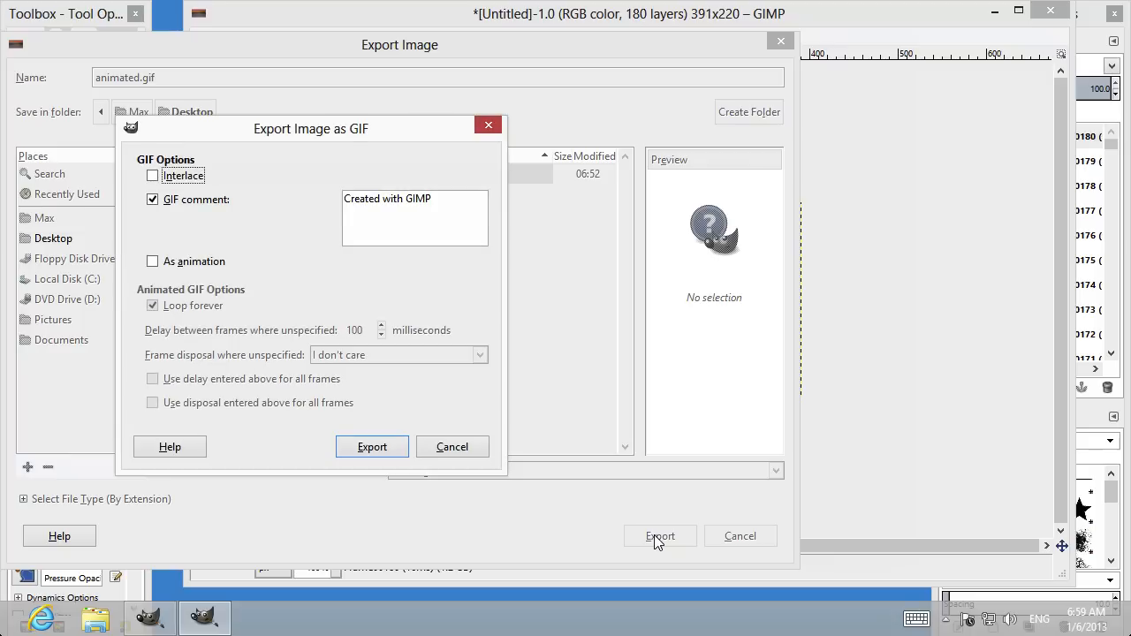
mouse_move(643, 527)
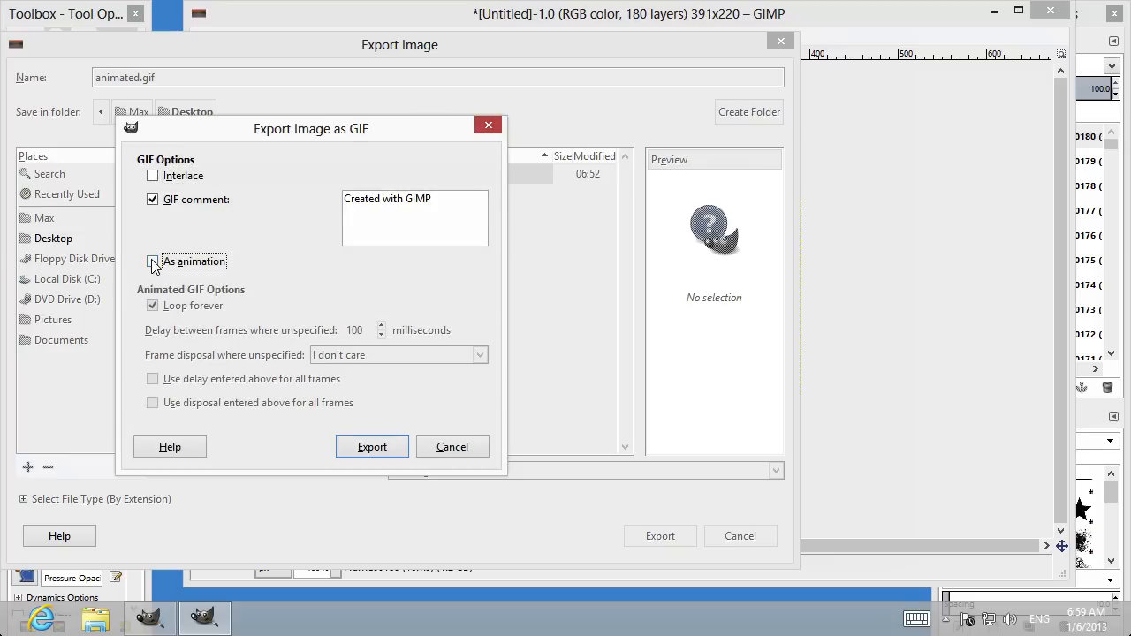
Export the GIF with As animation enabled so the 180 frames play.
click(151, 262)
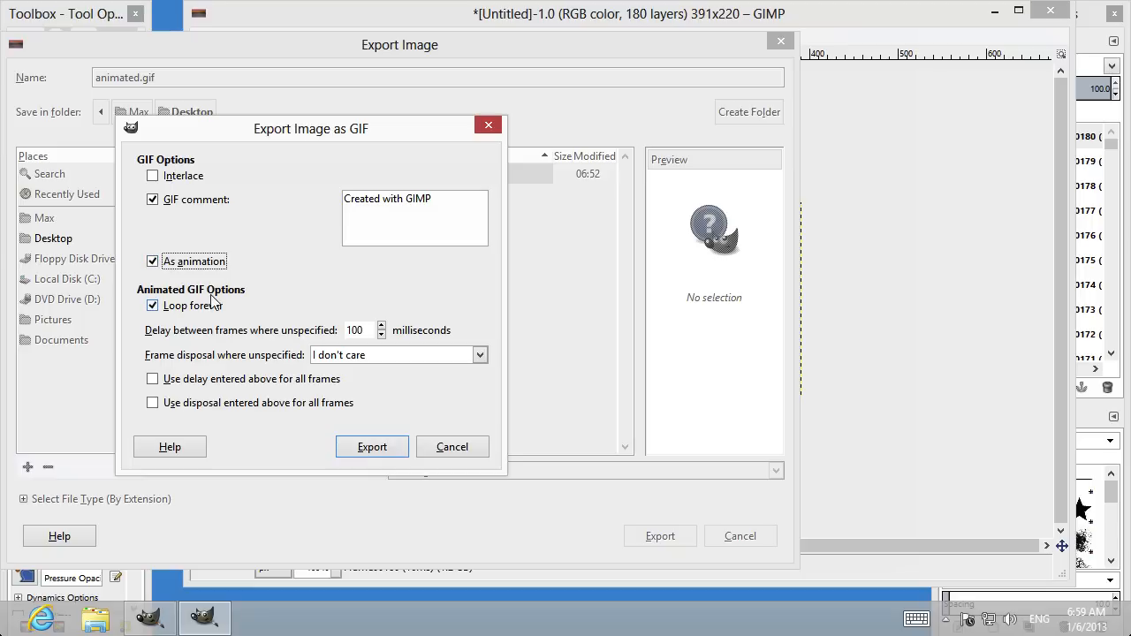
click(371, 445)
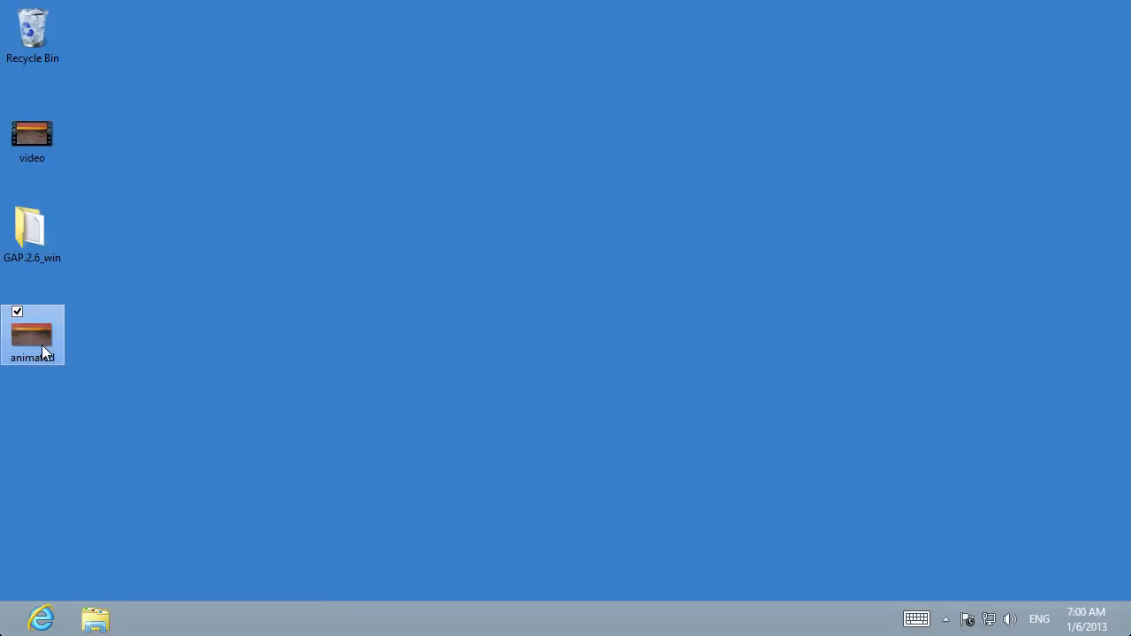
Open animated.gif from the desktop with Internet Explorer to watch the animation.
right_click(32, 334)
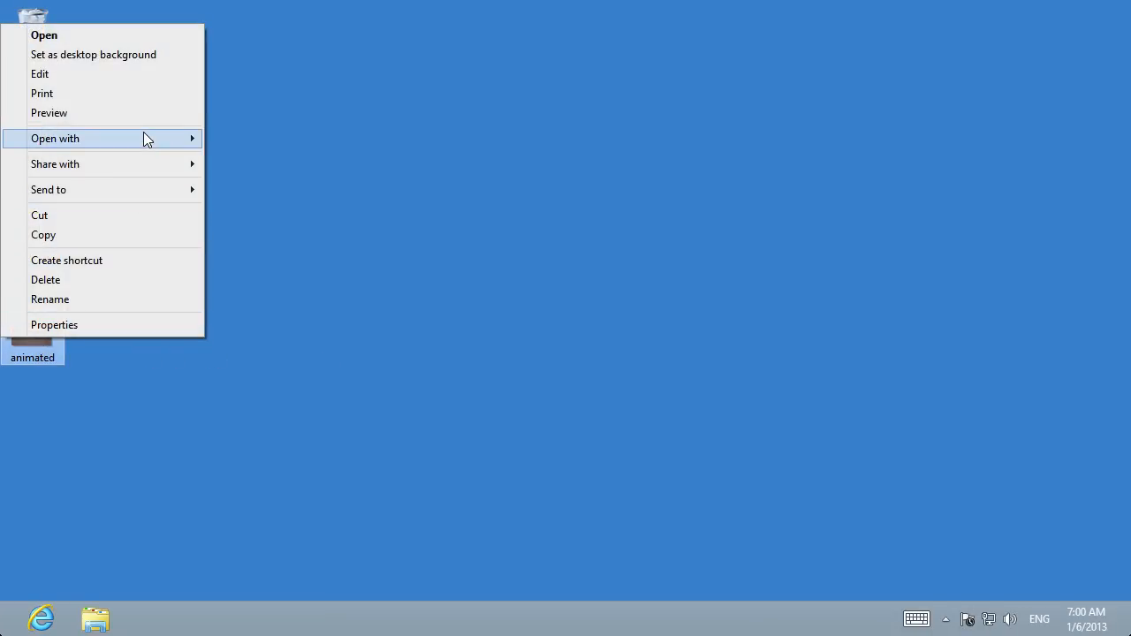
click(55, 138)
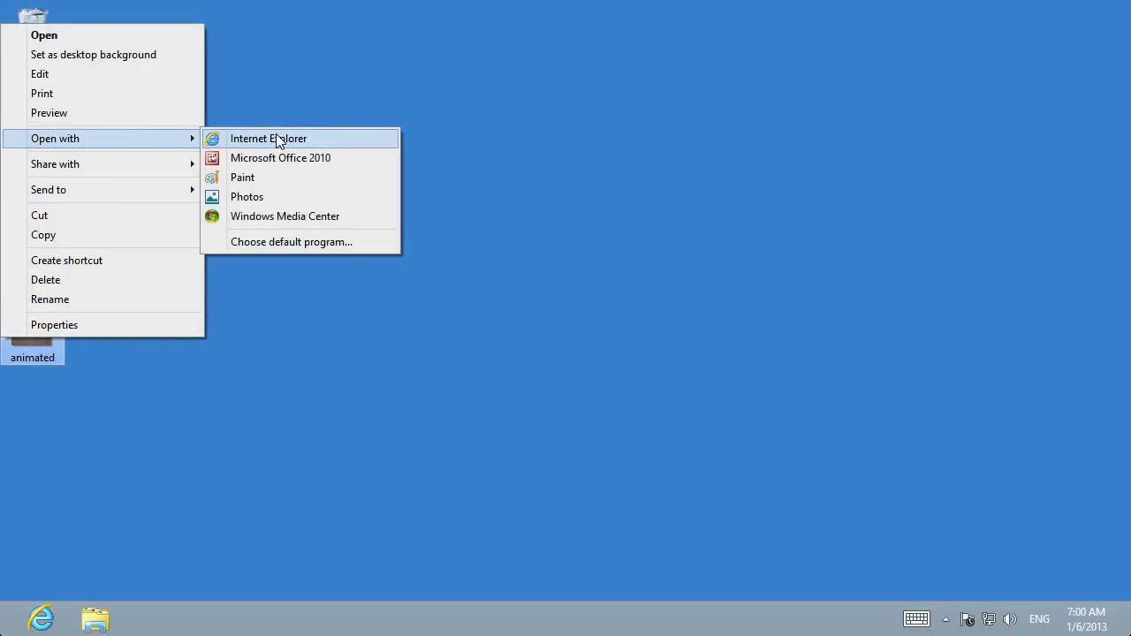
click(269, 138)
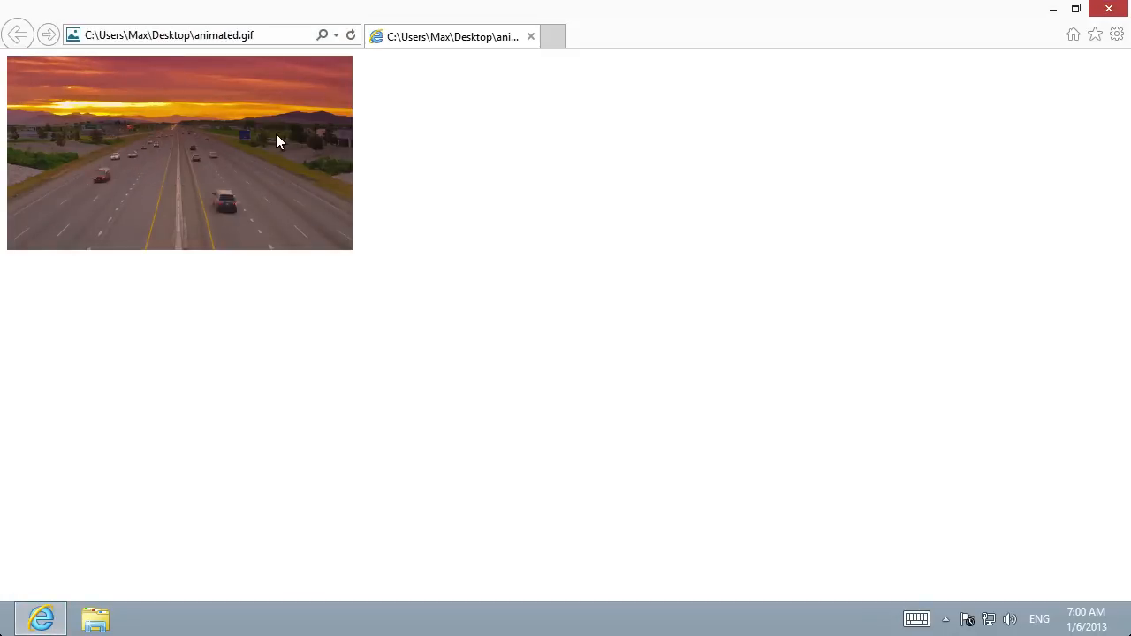